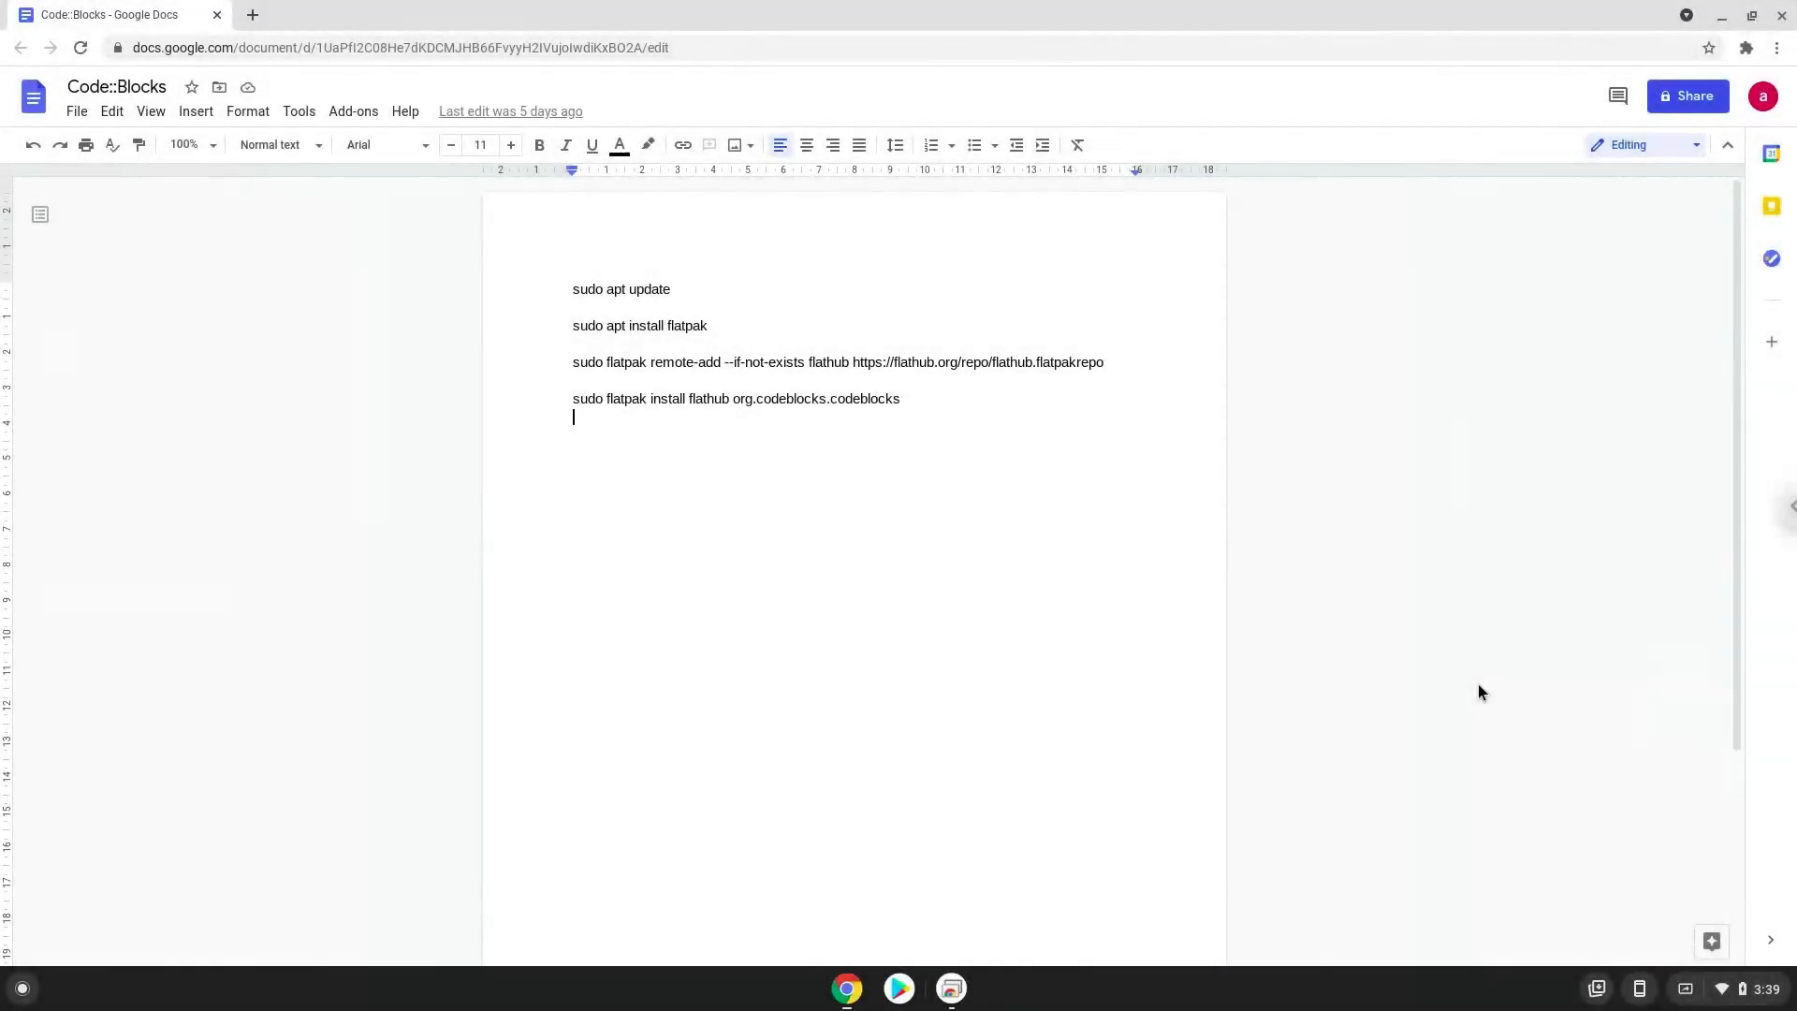
# Reach the Developers section of ChromeOS Settings via the Advanced categories.
pyautogui.press('Backspace')
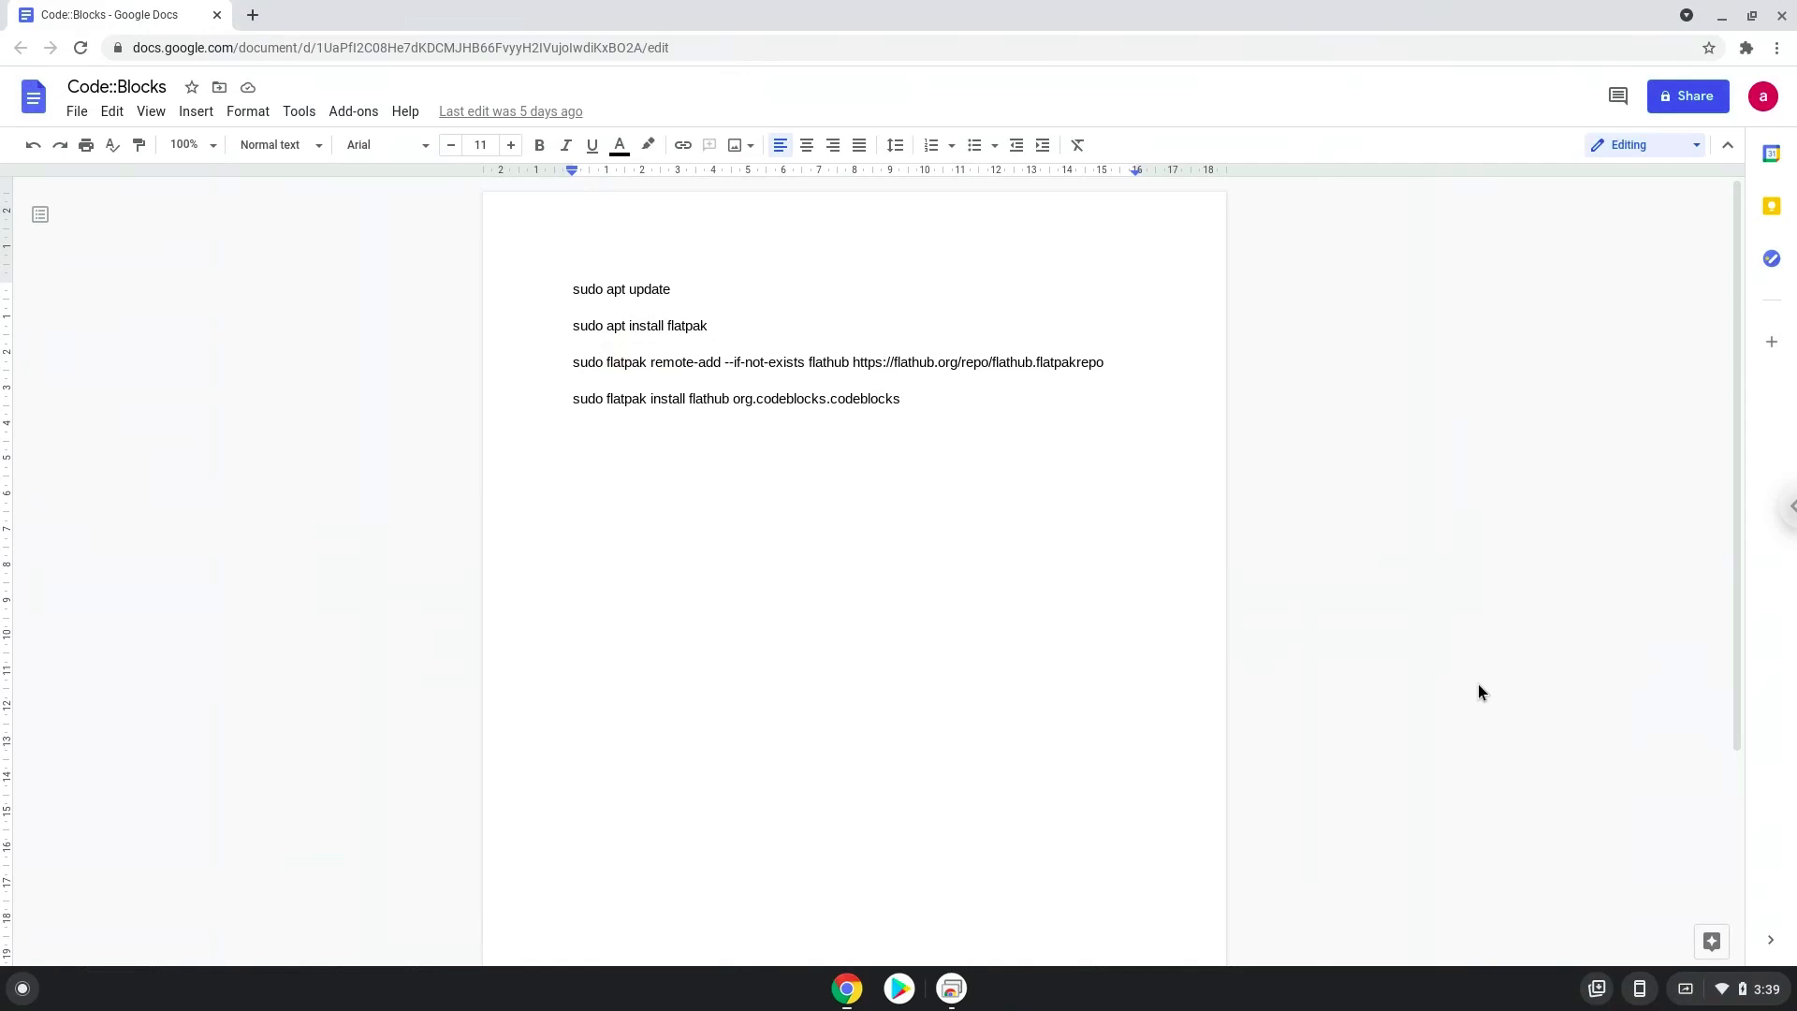
pyautogui.press('Enter')
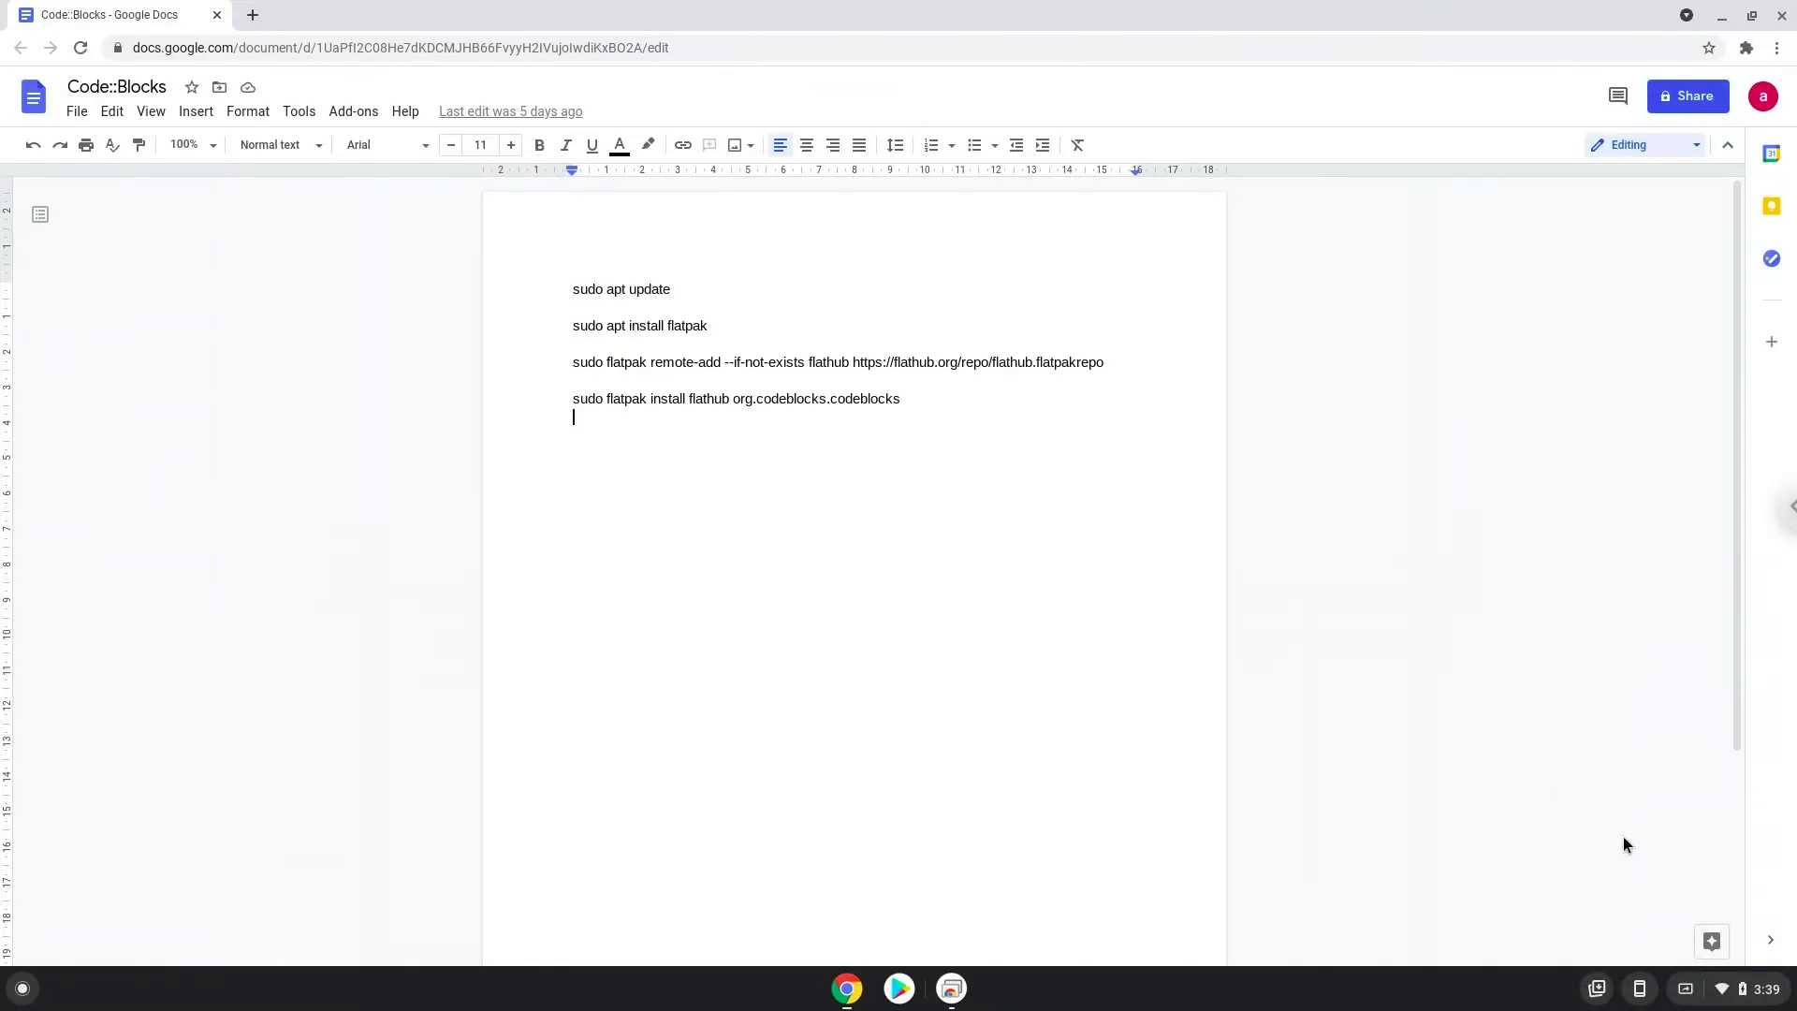
pyautogui.click(1750, 989)
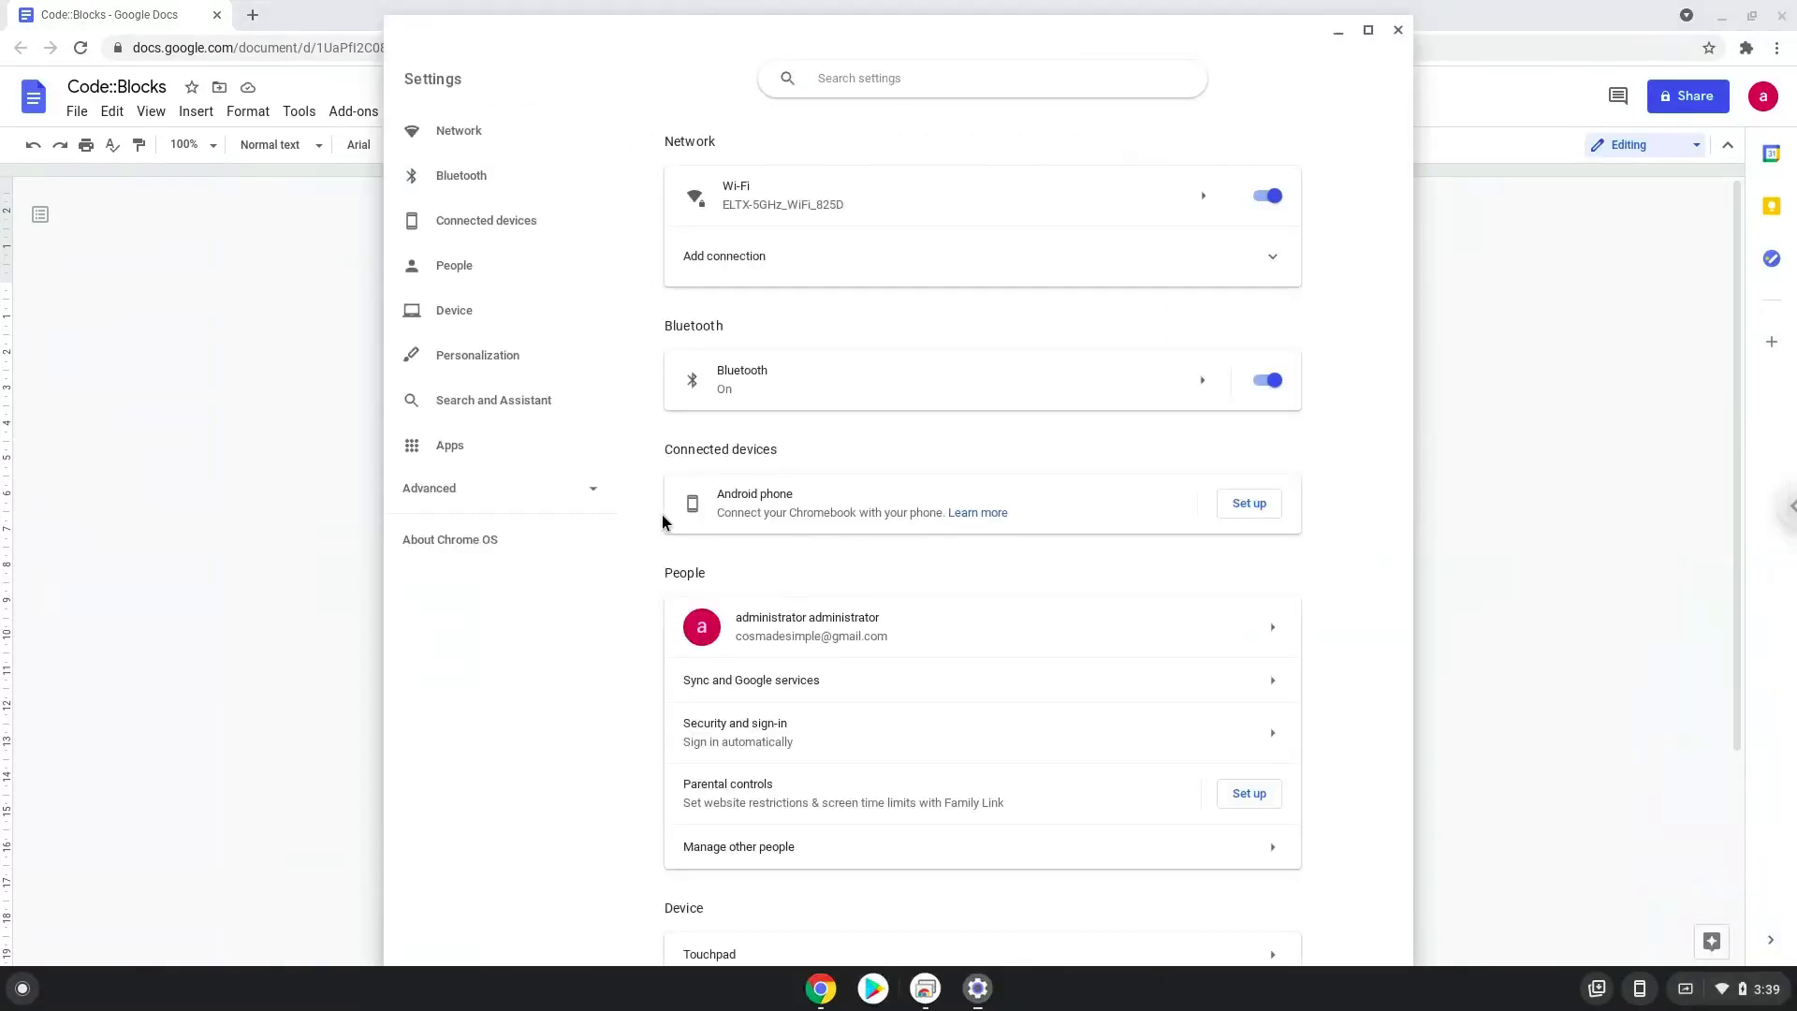
pyautogui.click(428, 486)
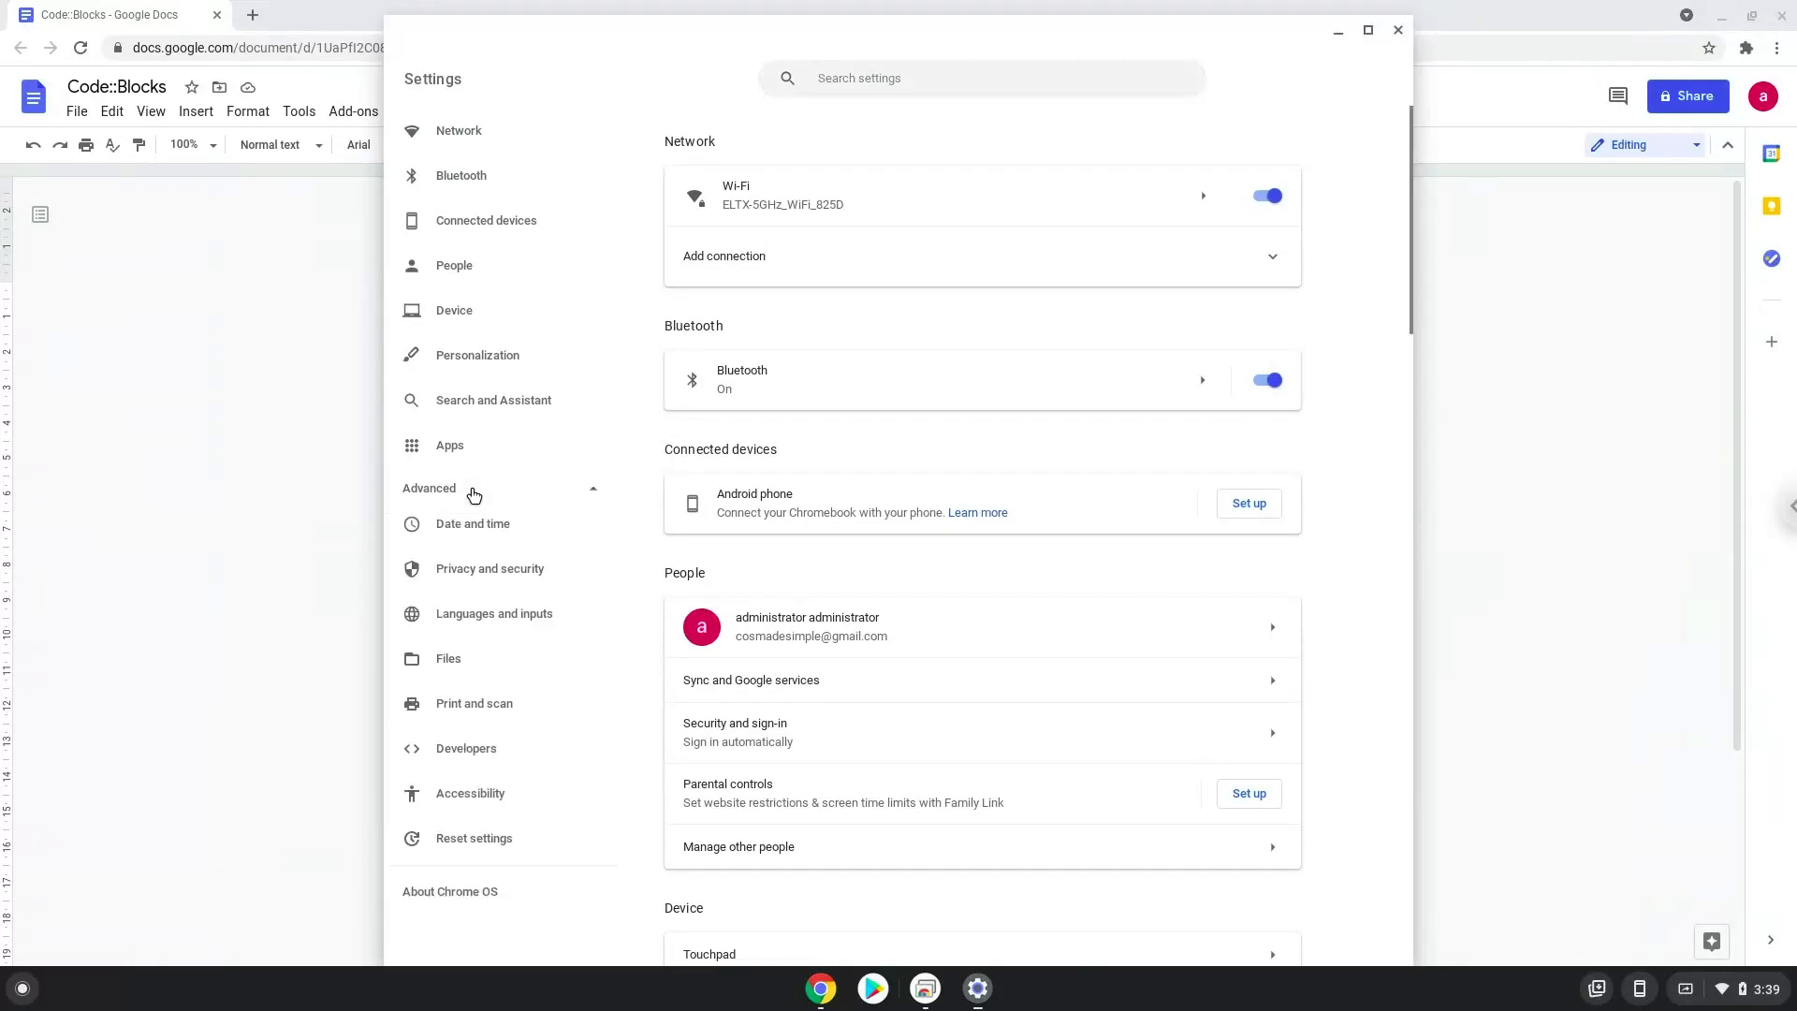
pyautogui.moveTo(478, 513)
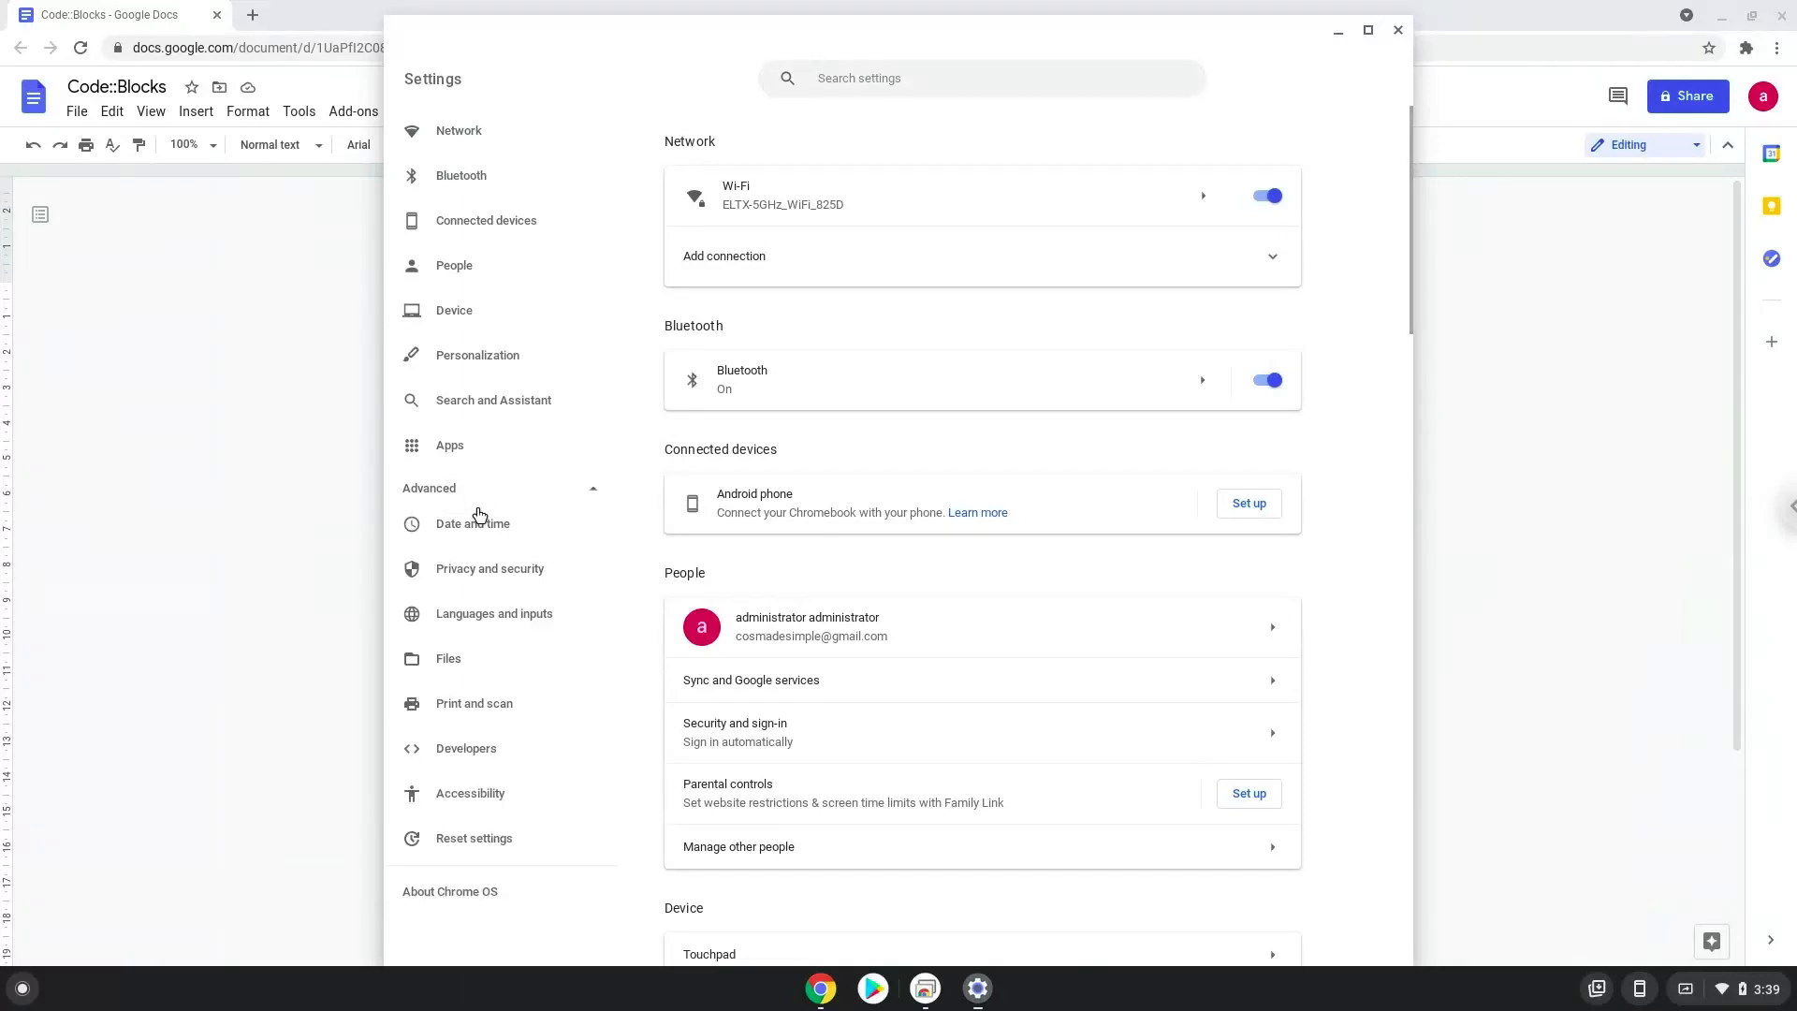
pyautogui.click(466, 747)
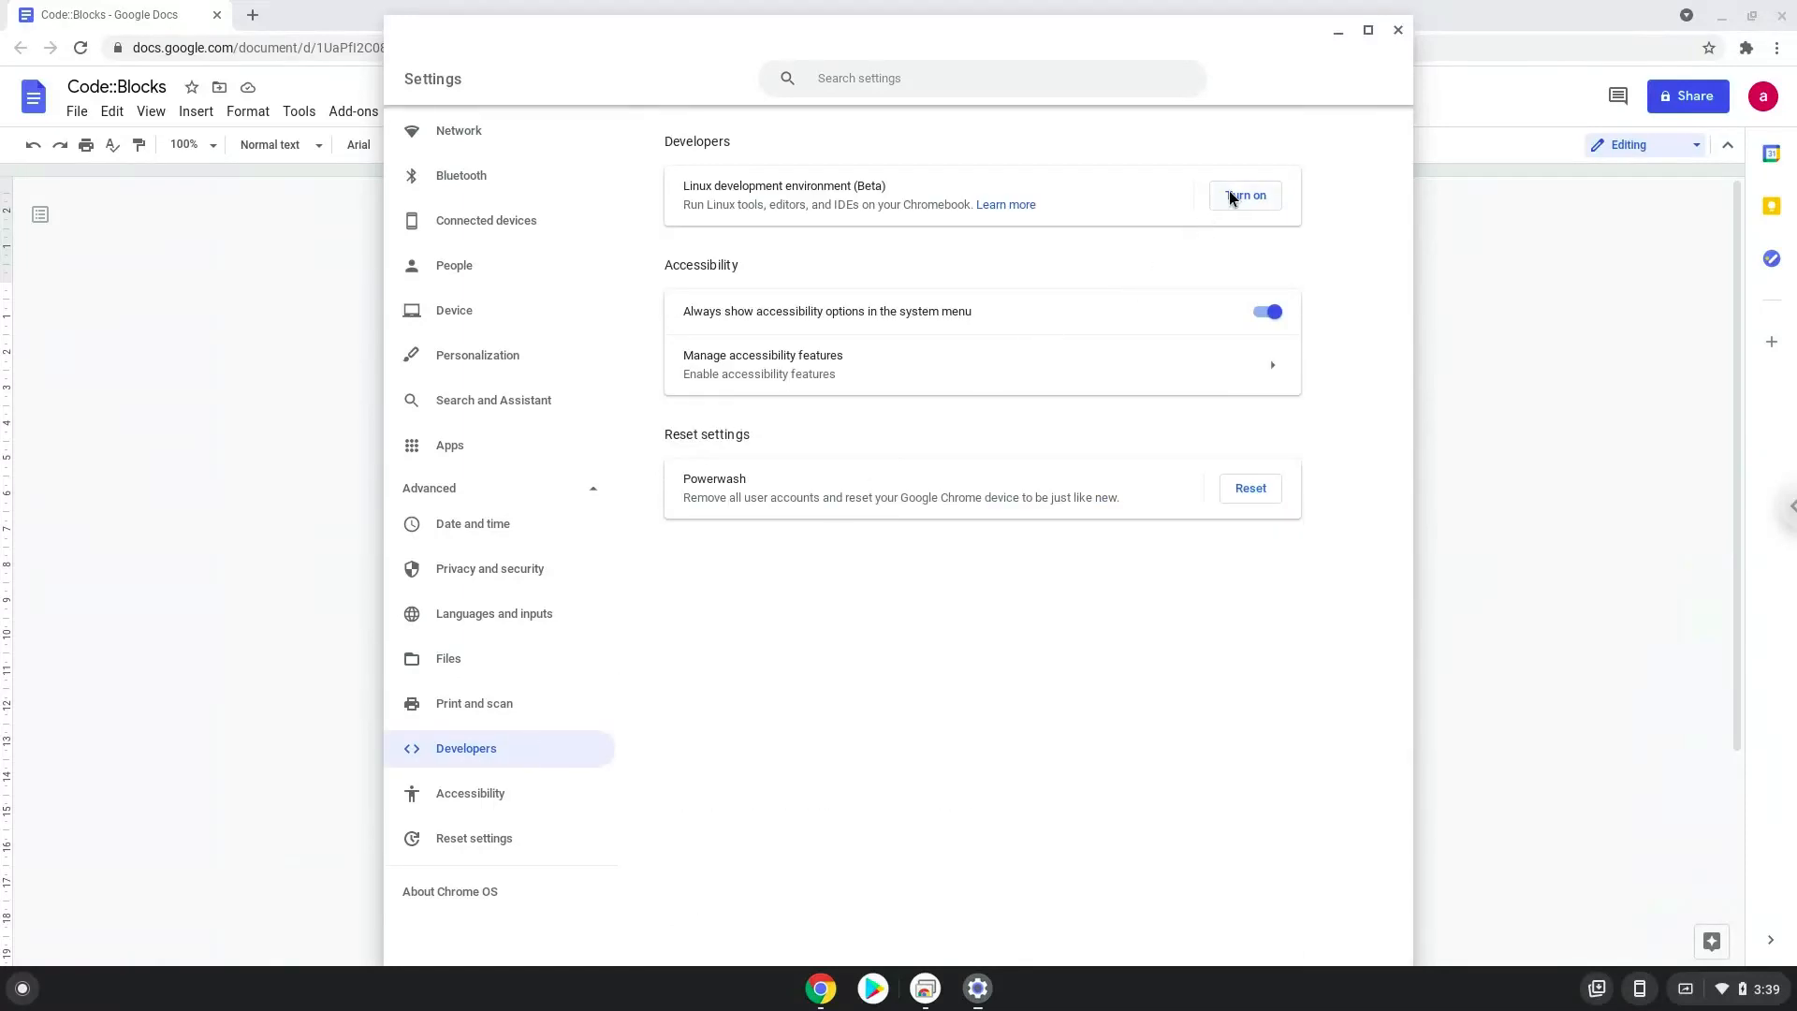
# Turn on Linux with the recommended 7.5 GB disk size and close the terminal it opens.
pyautogui.click(1244, 195)
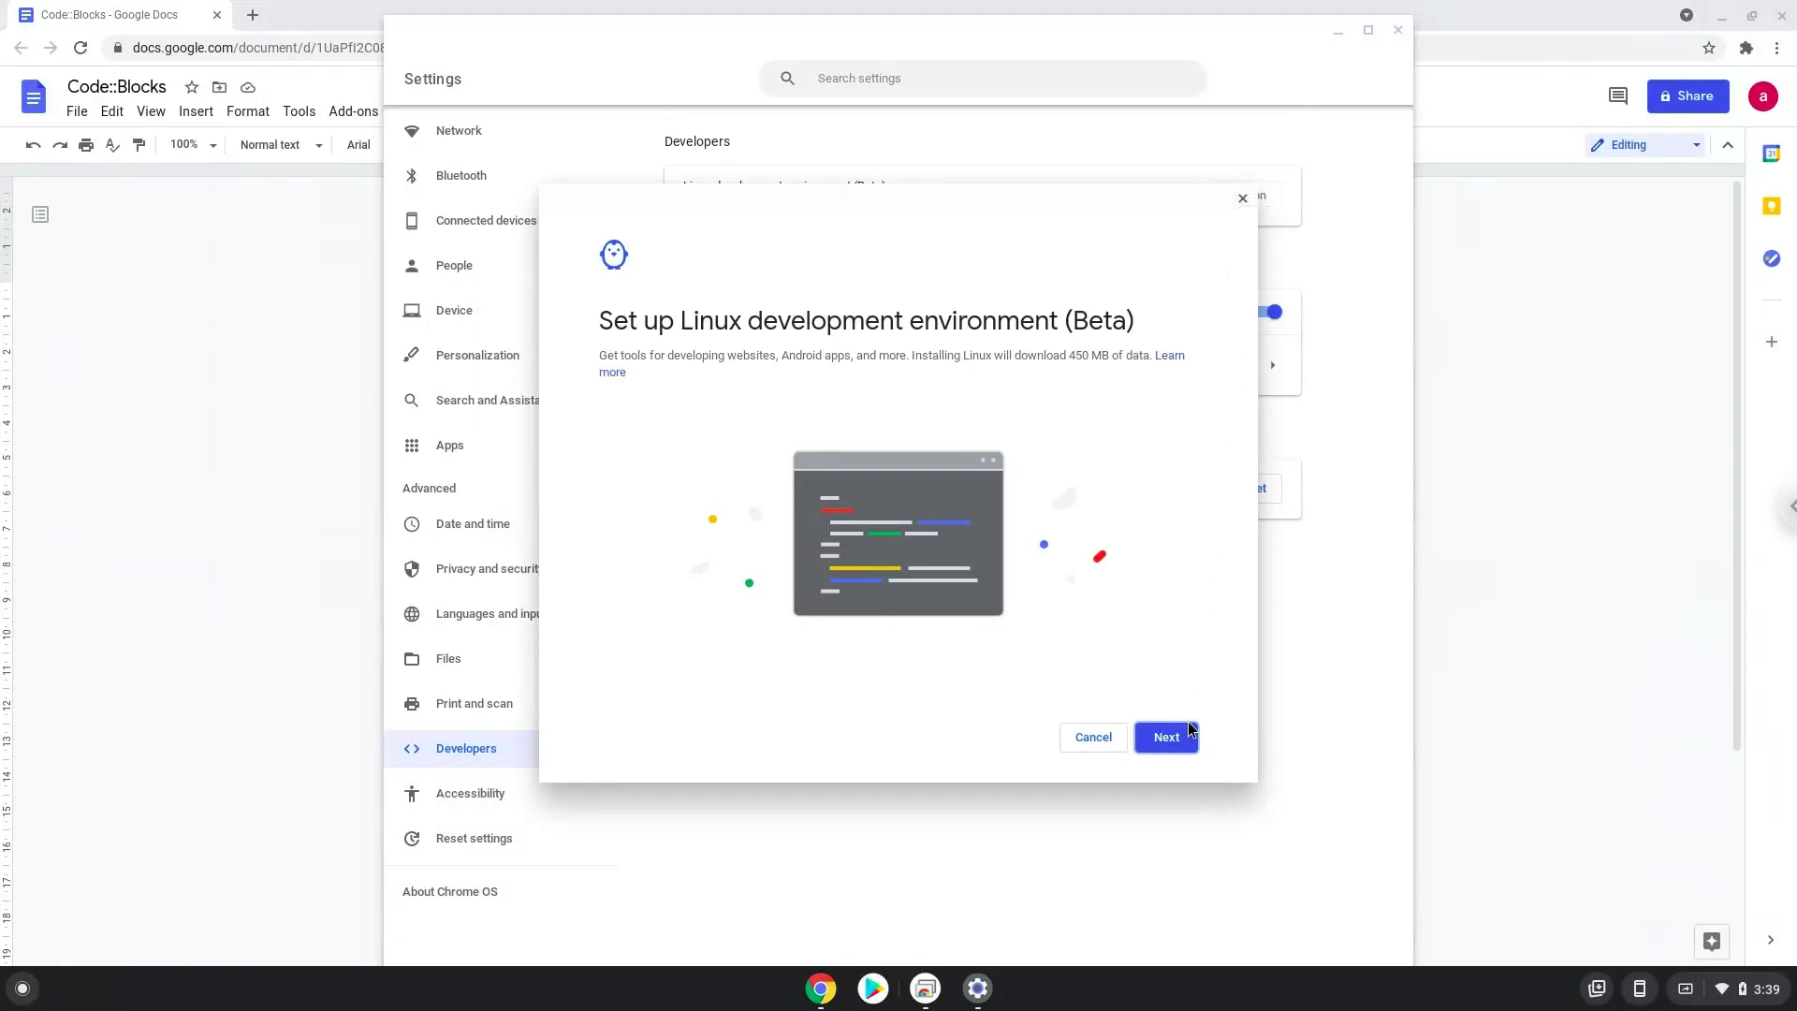
pyautogui.click(1166, 737)
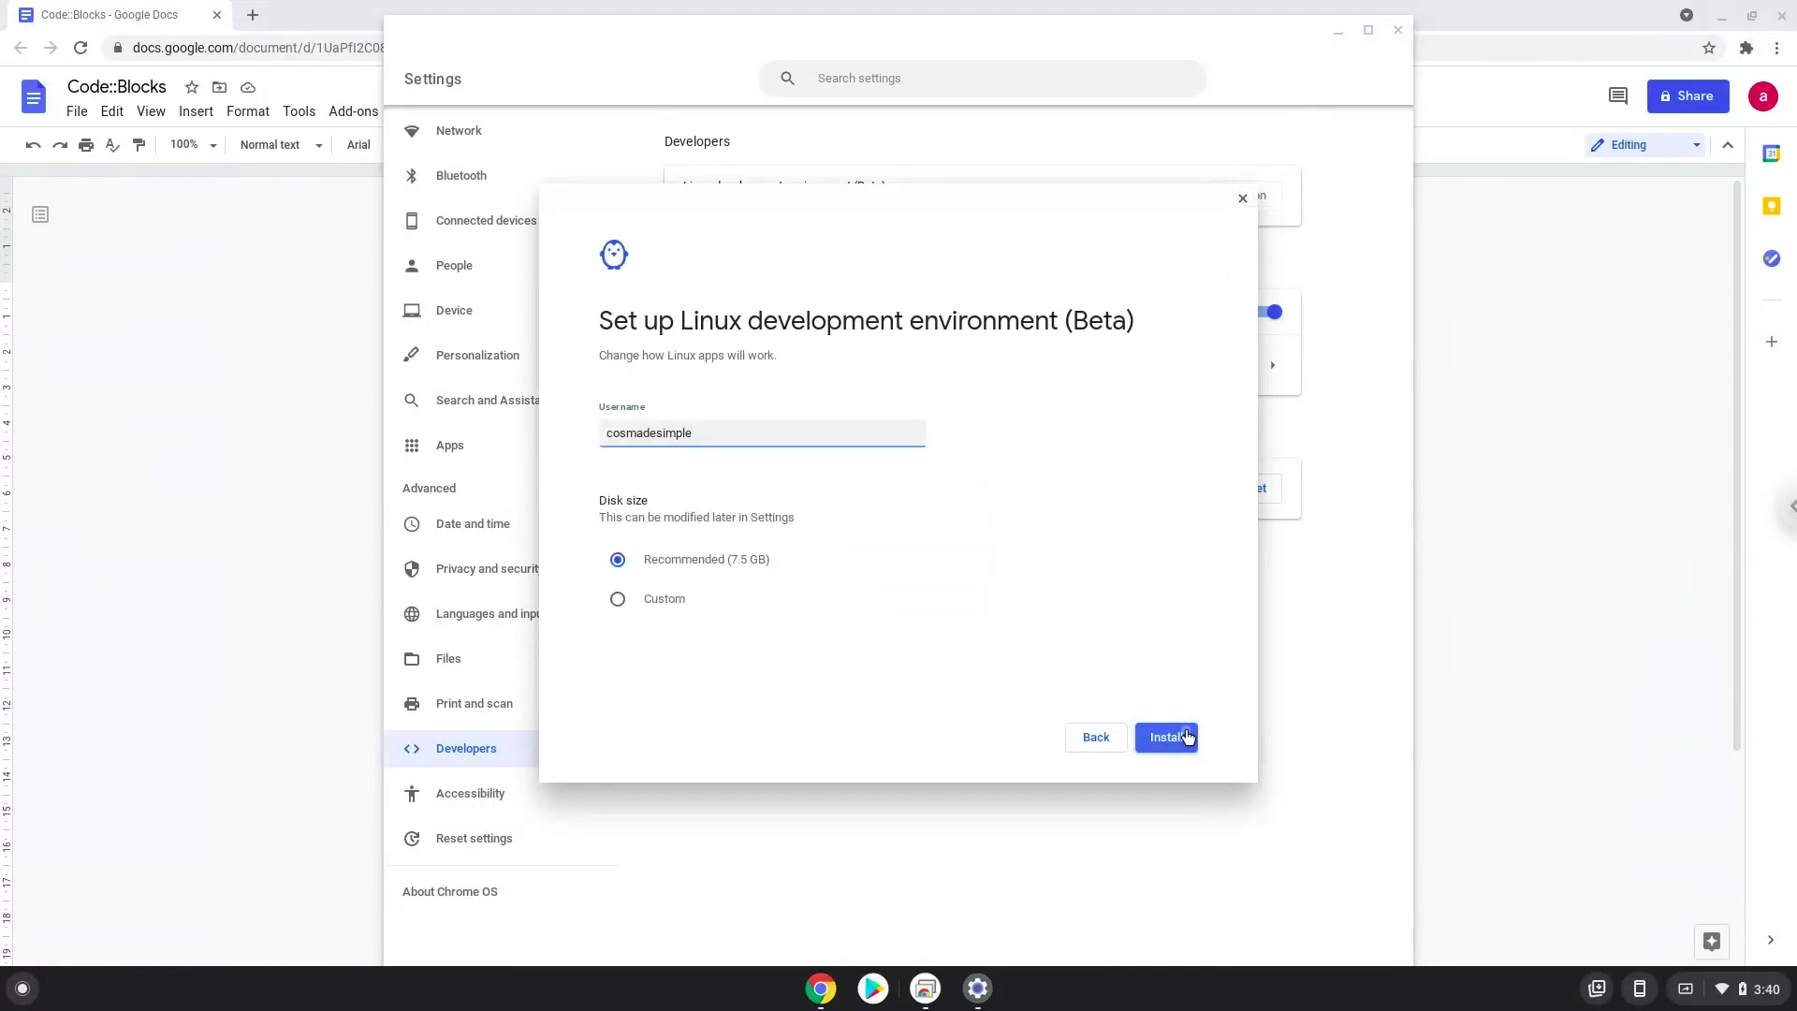
pyautogui.click(1166, 738)
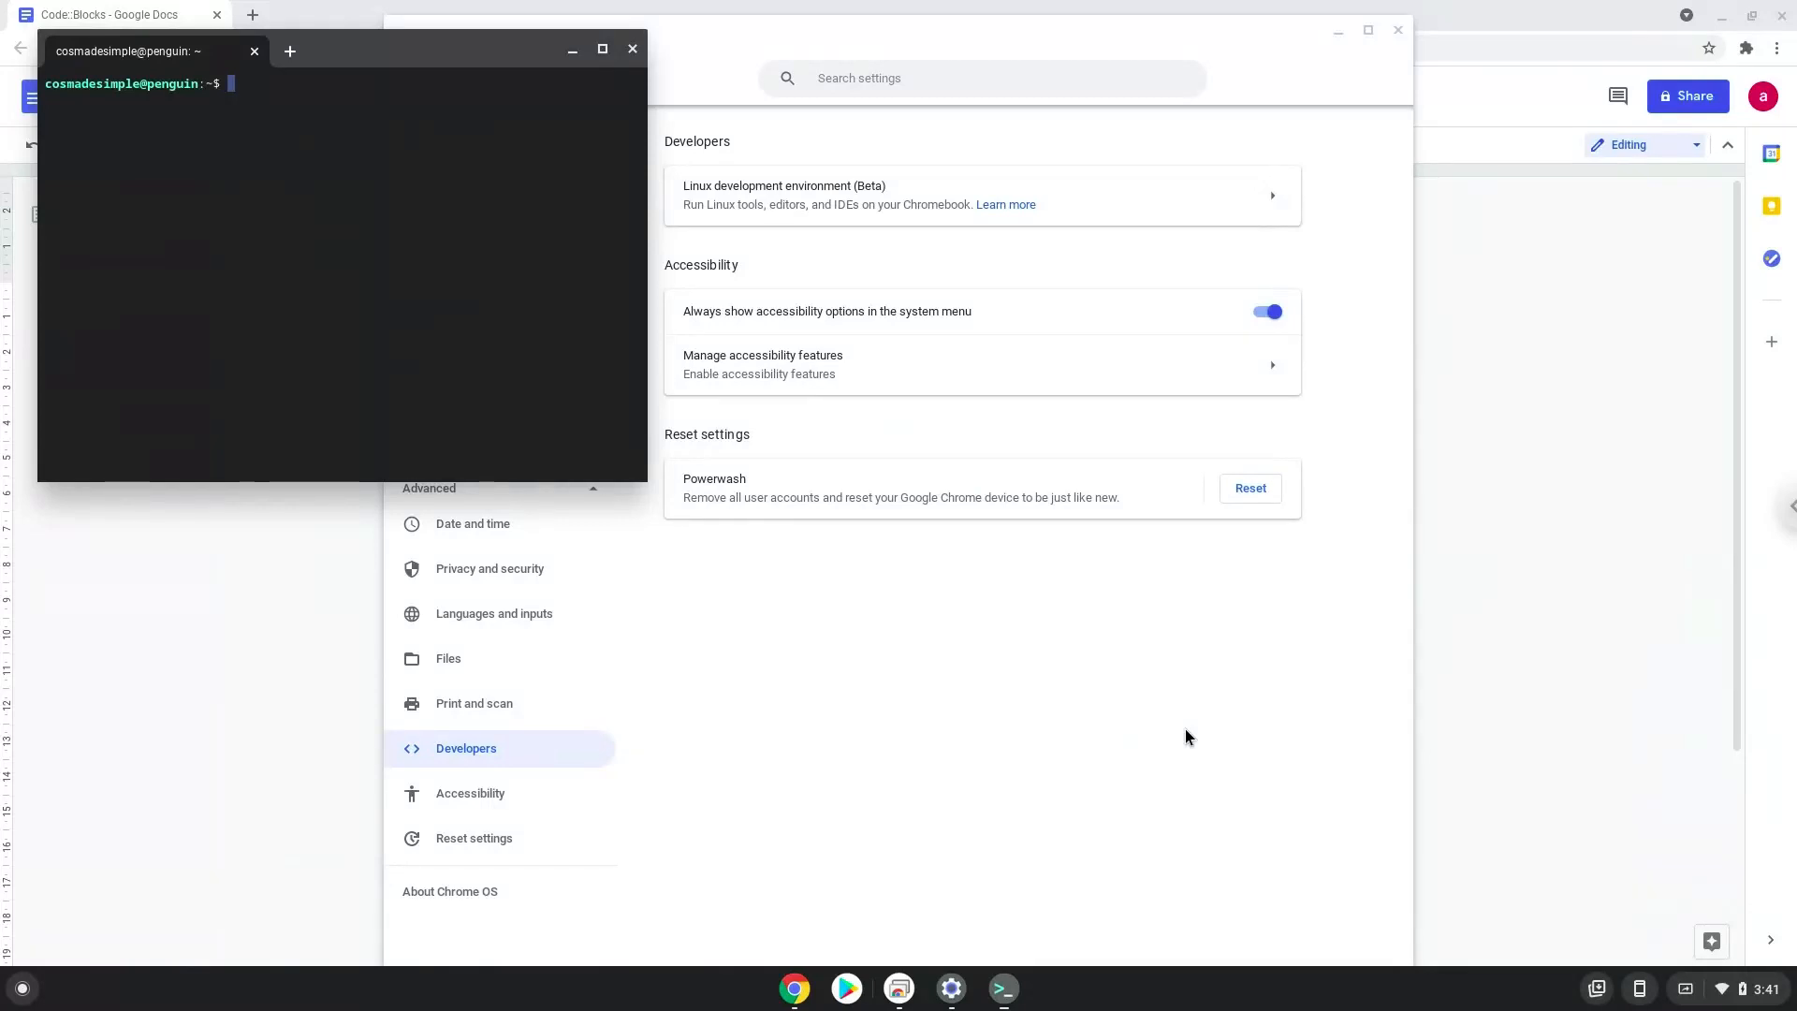
pyautogui.moveTo(799, 324)
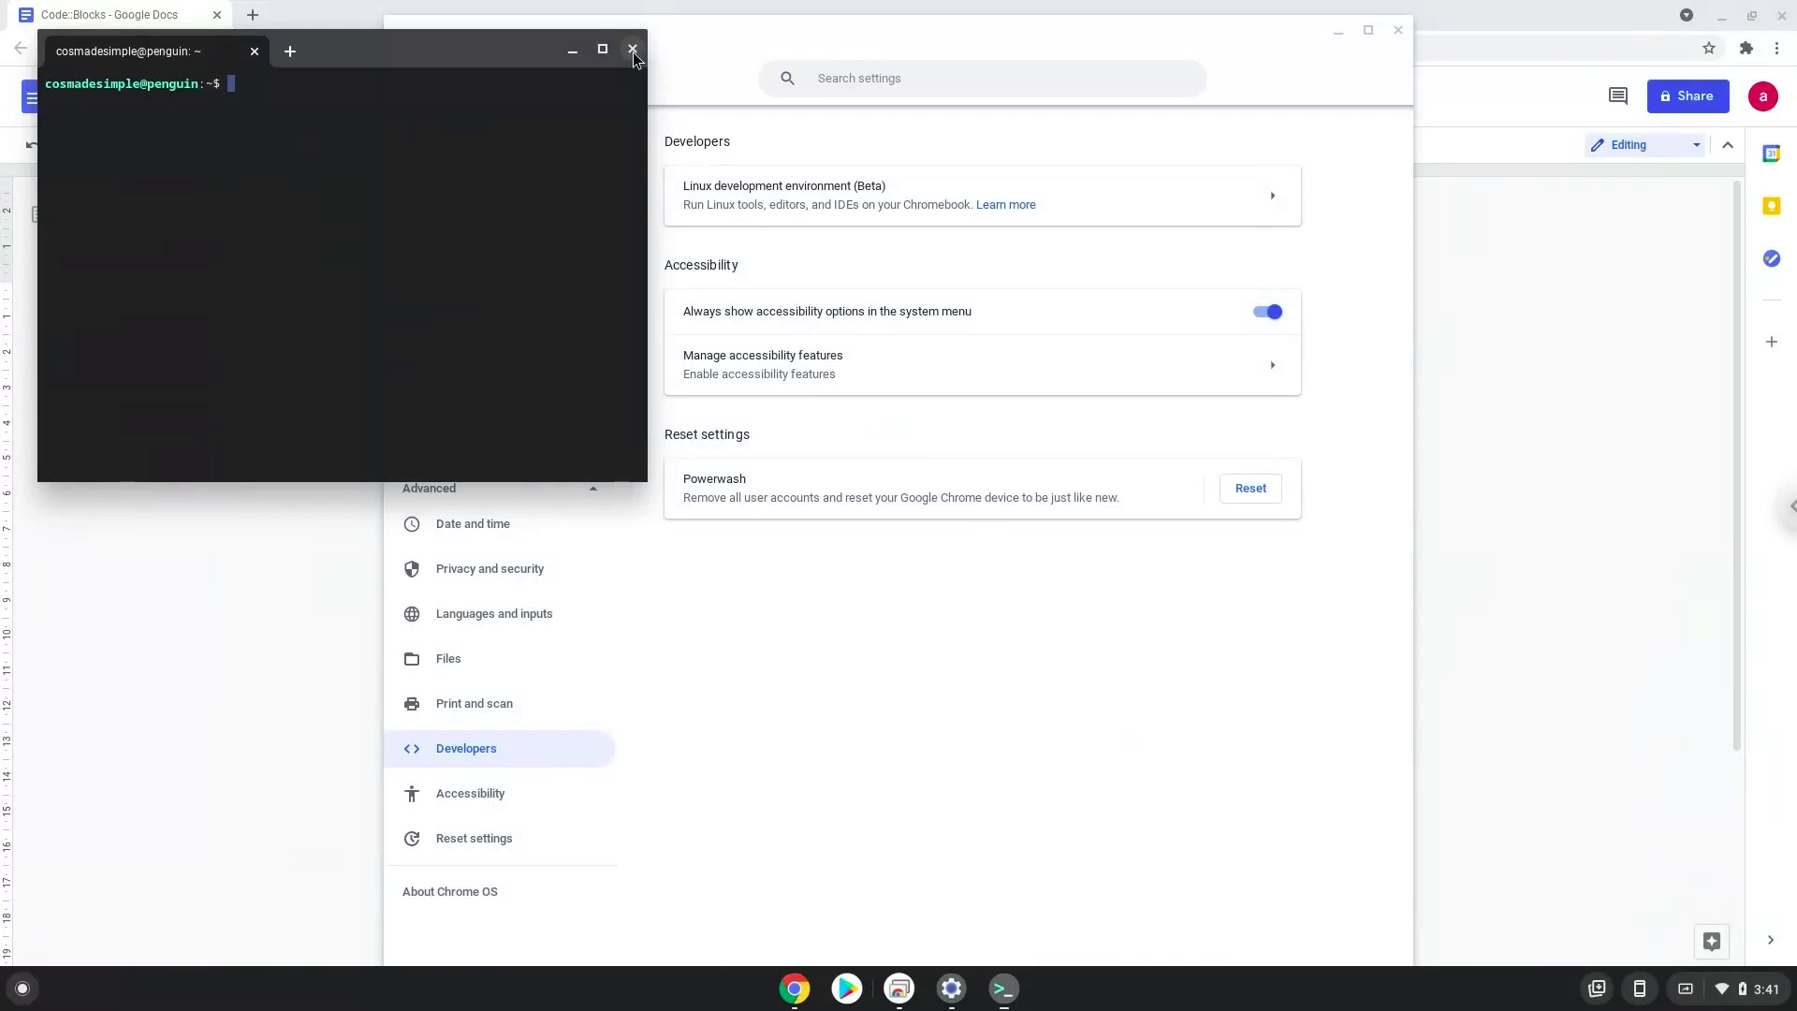
pyautogui.click(631, 51)
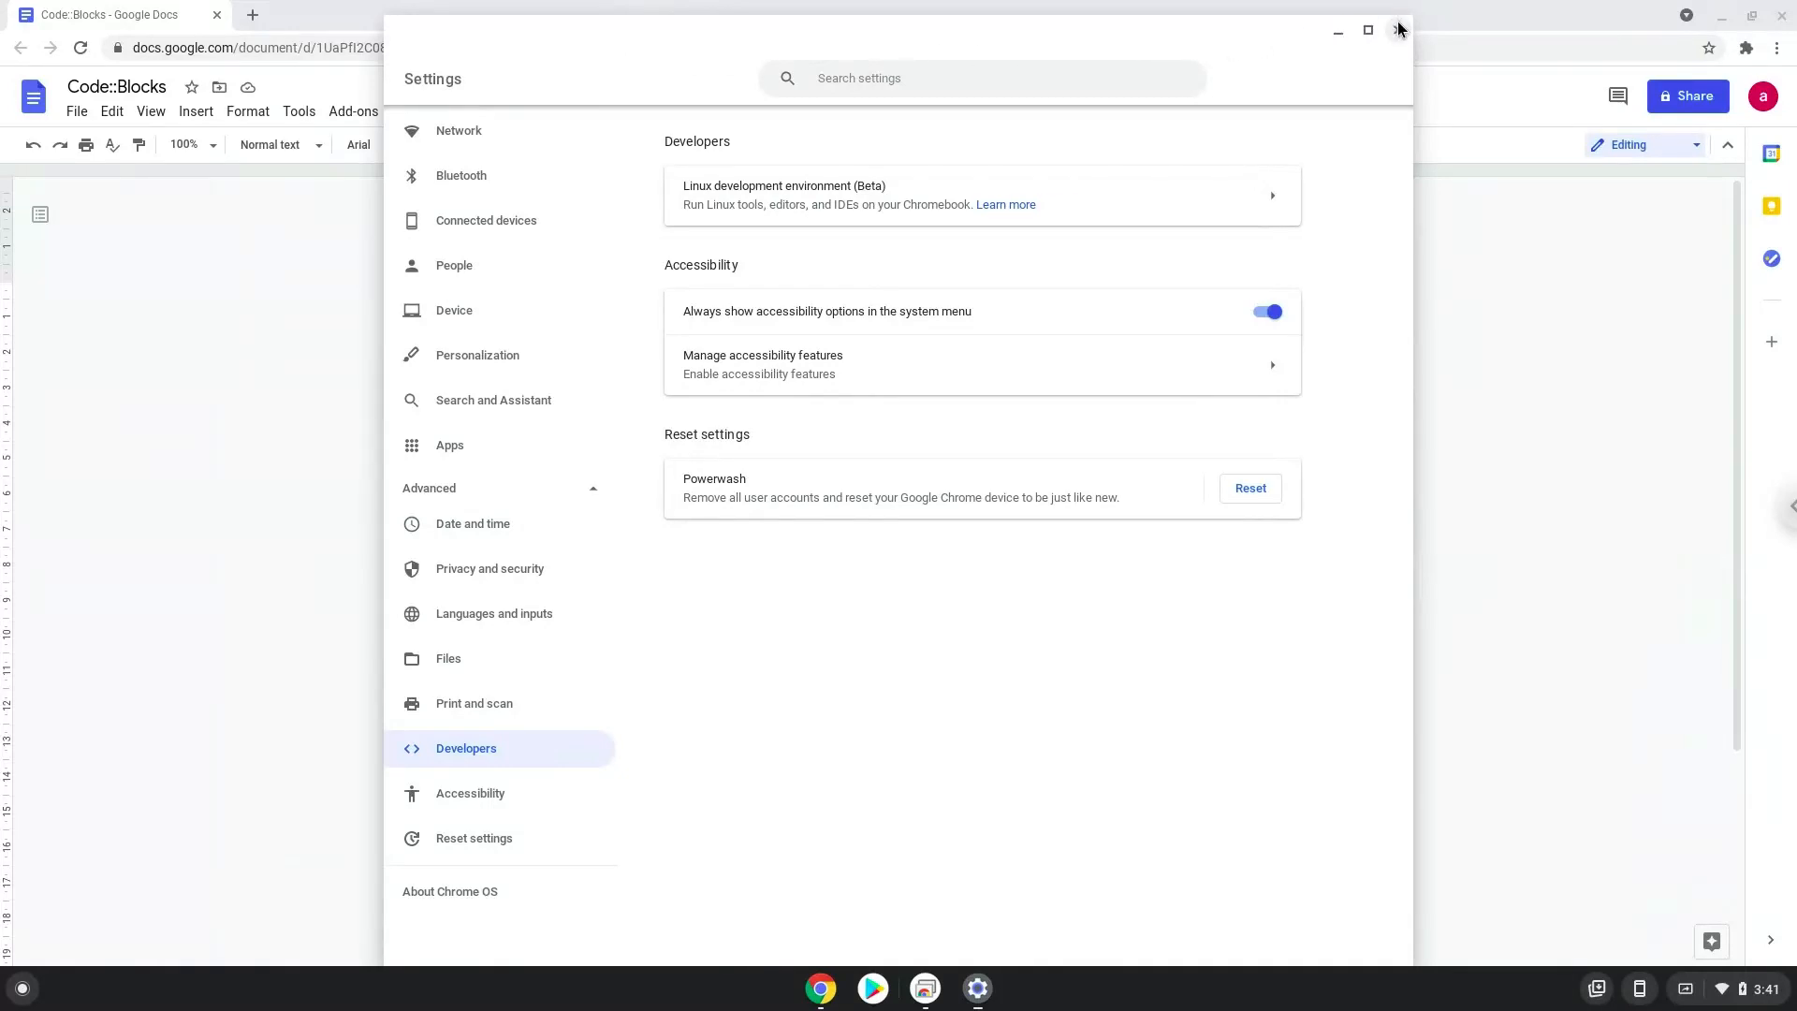
# Close Settings and copy the 'sudo apt update' line from the command notes.
pyautogui.click(1400, 30)
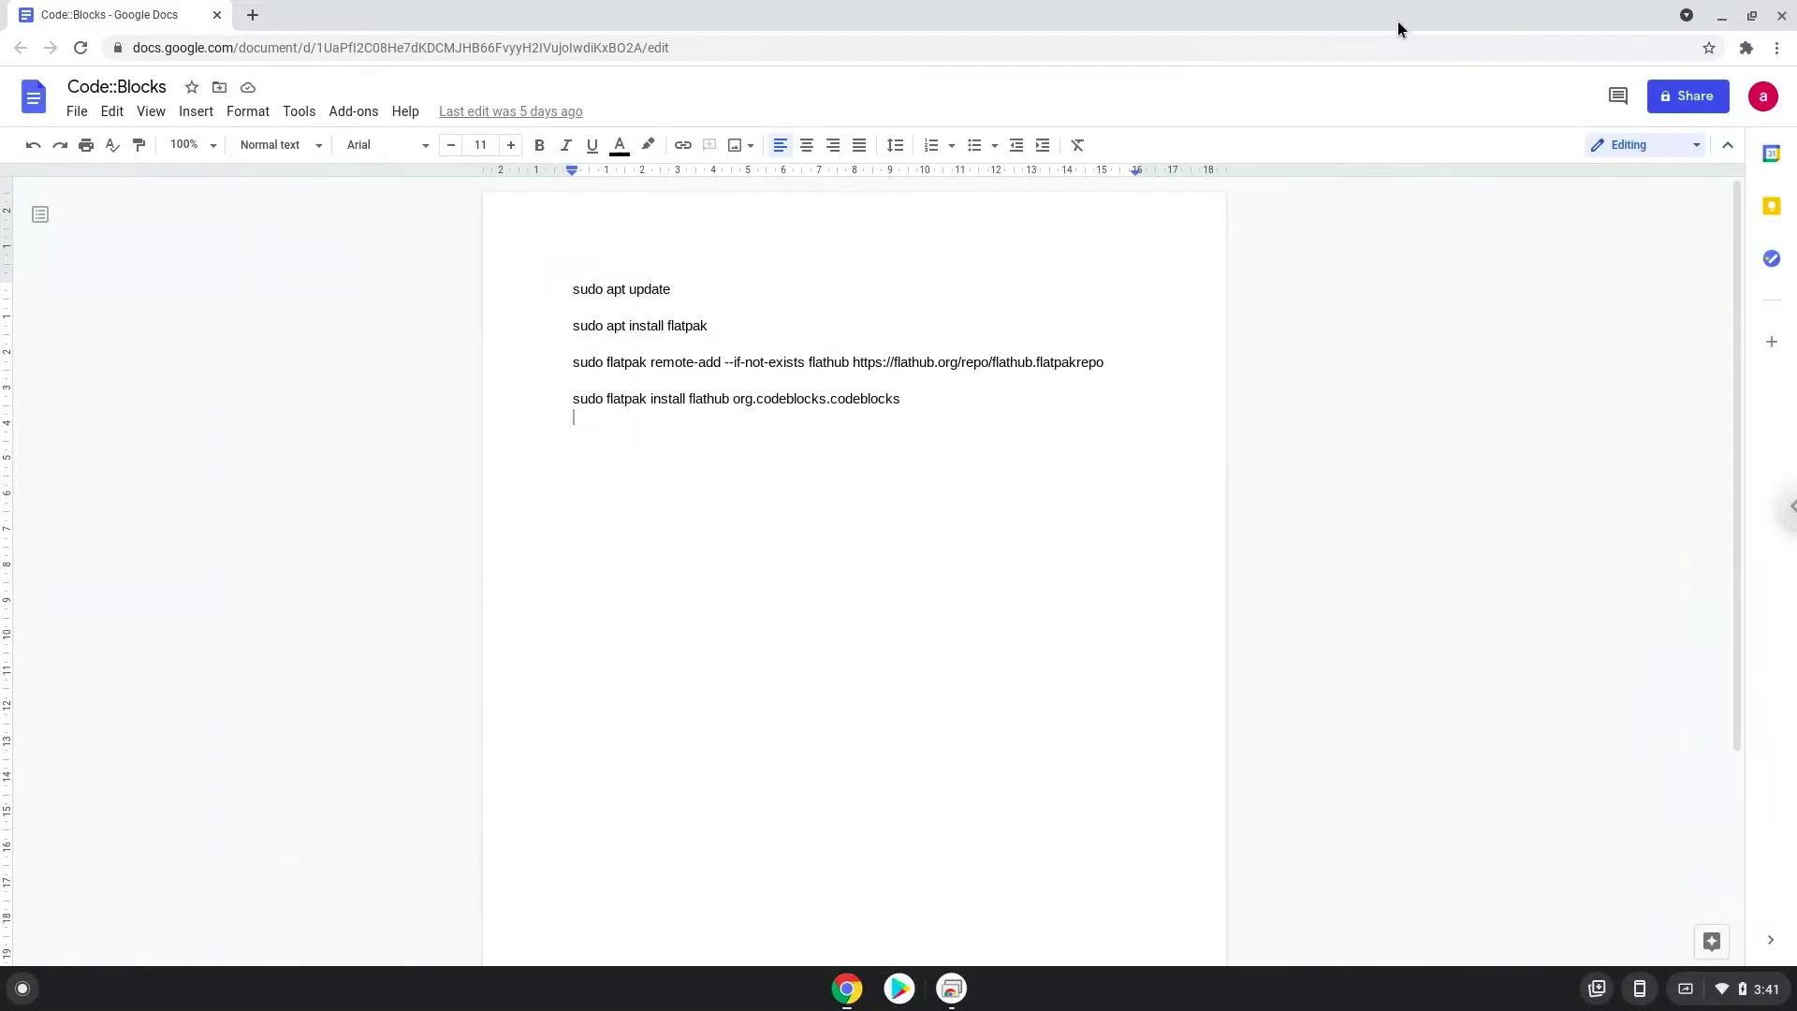
pyautogui.moveTo(636, 300)
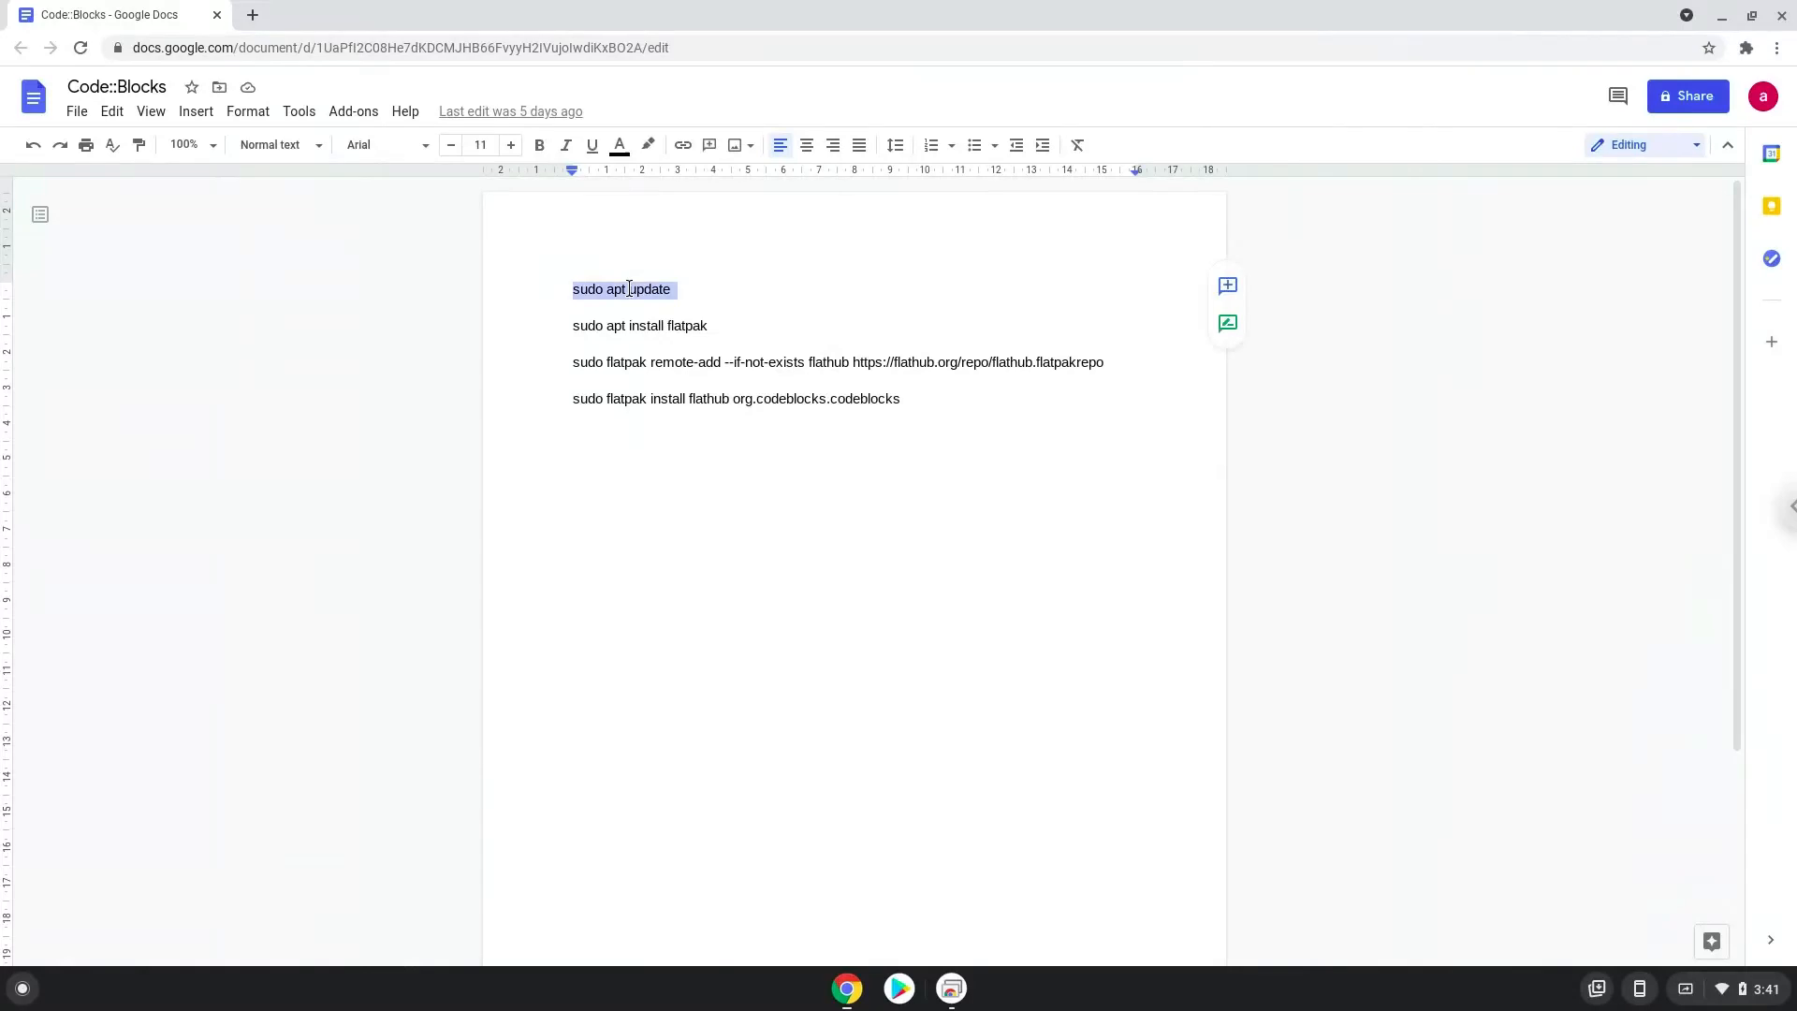
pyautogui.rightClick(628, 288)
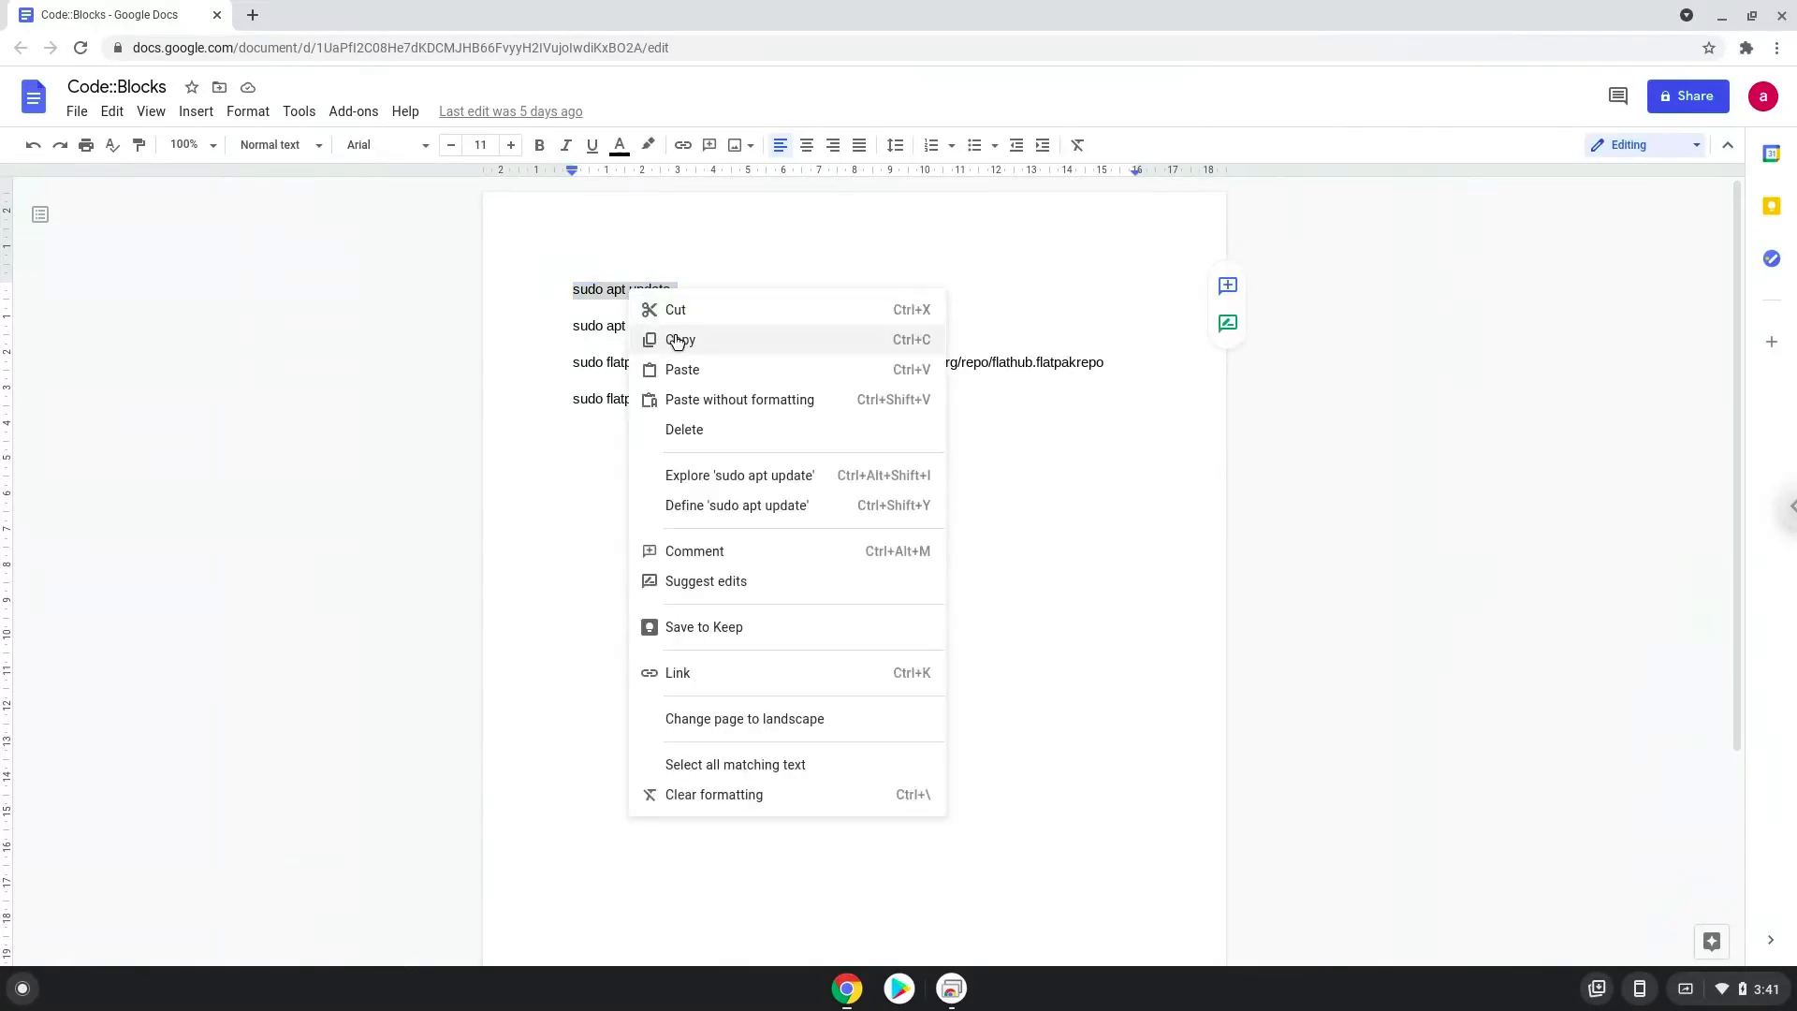
pyautogui.click(681, 339)
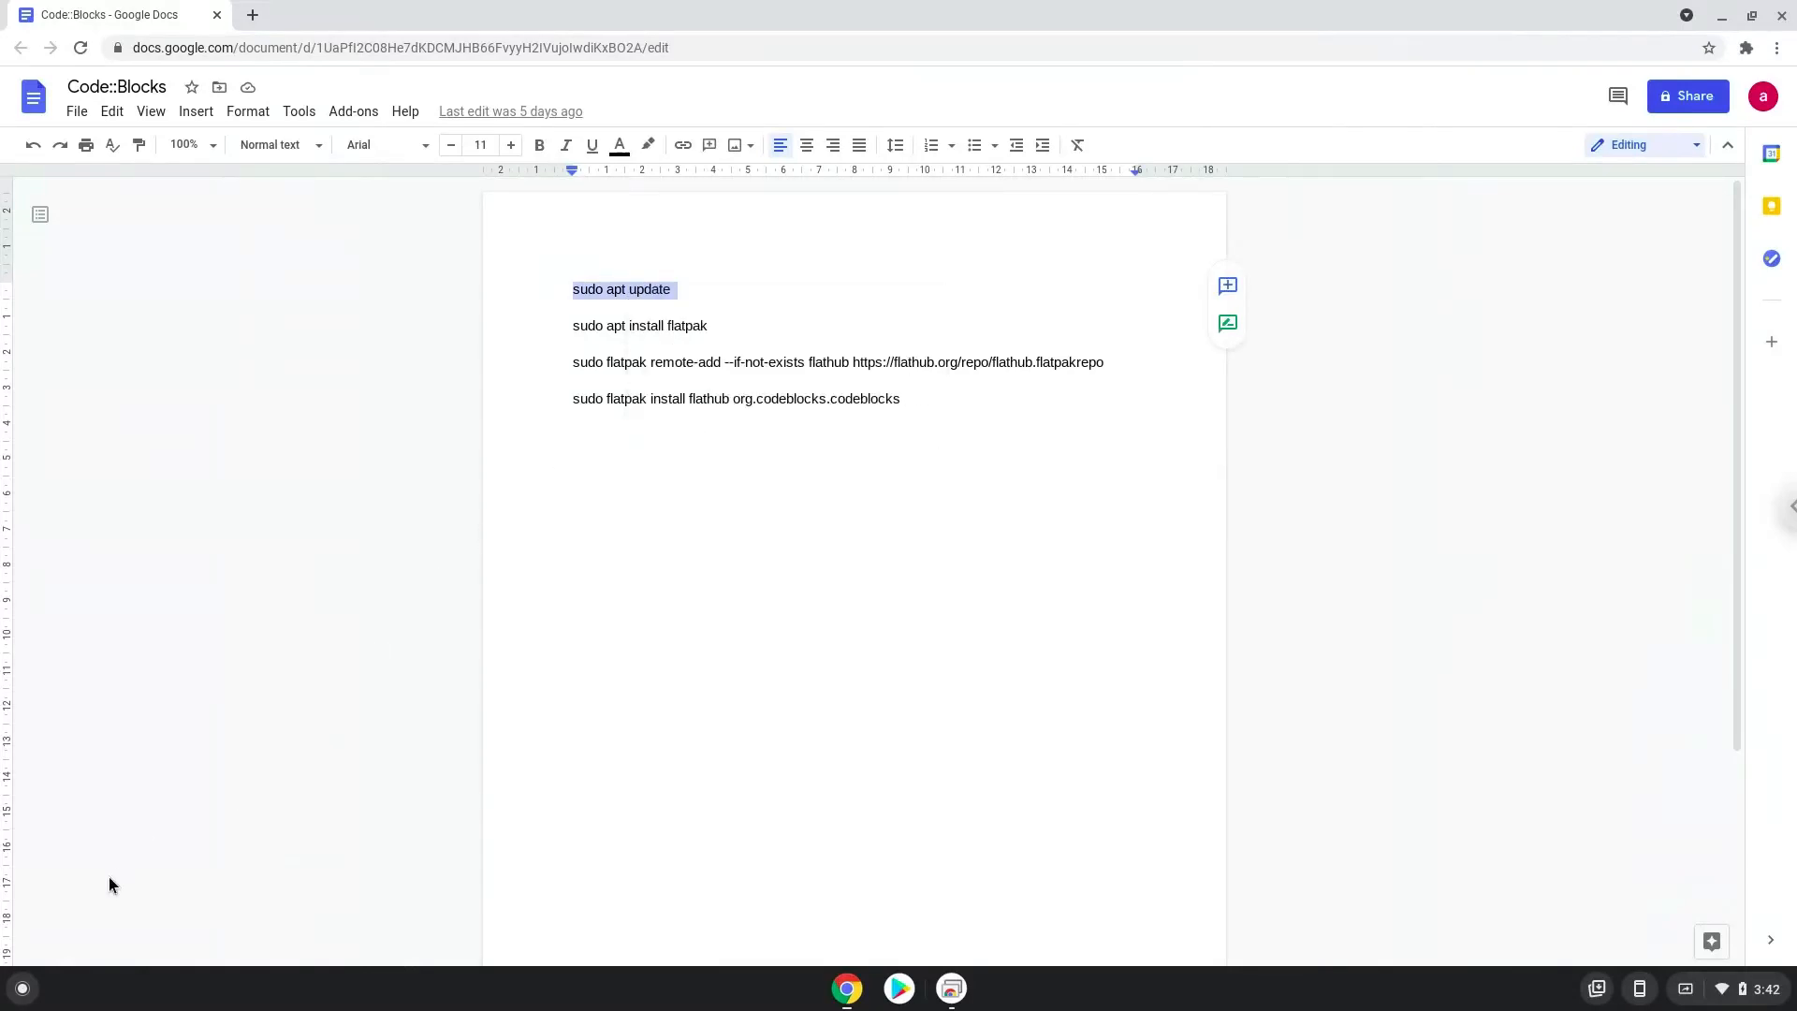
# Launch the Linux Terminal from the app launcher by searching 'terminal'.
pyautogui.click(22, 987)
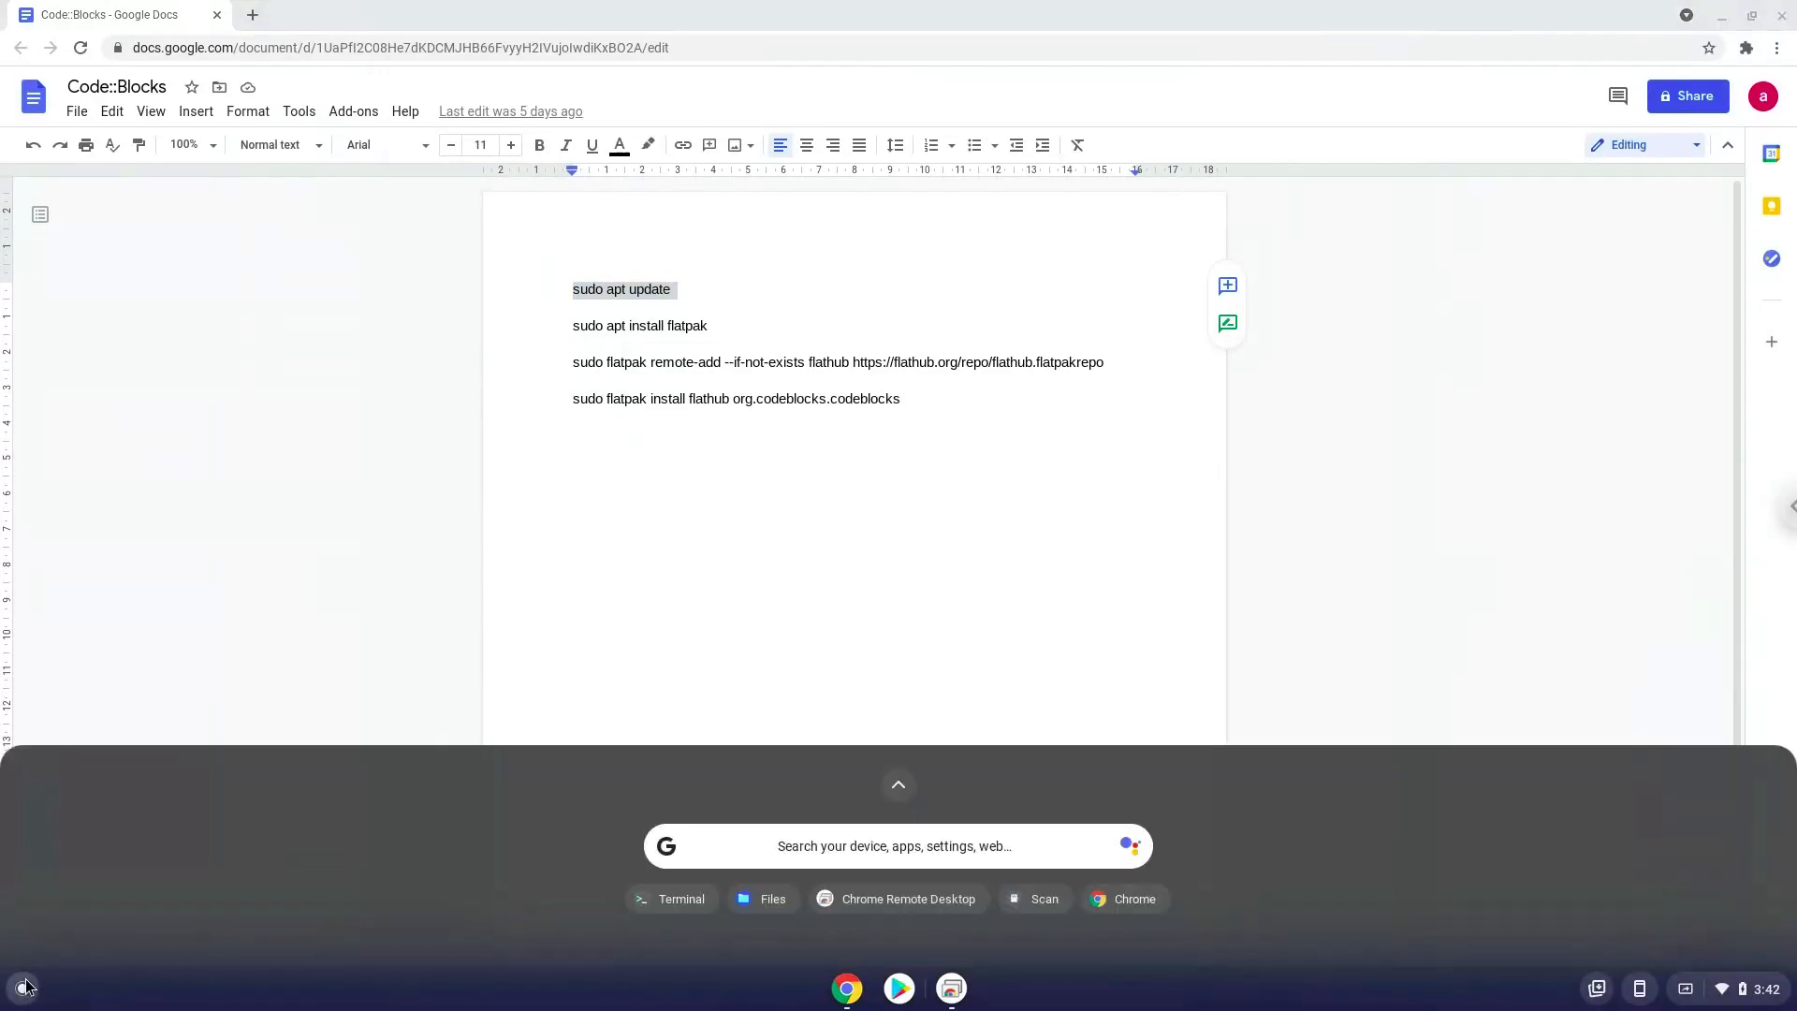
pyautogui.write('terminal')
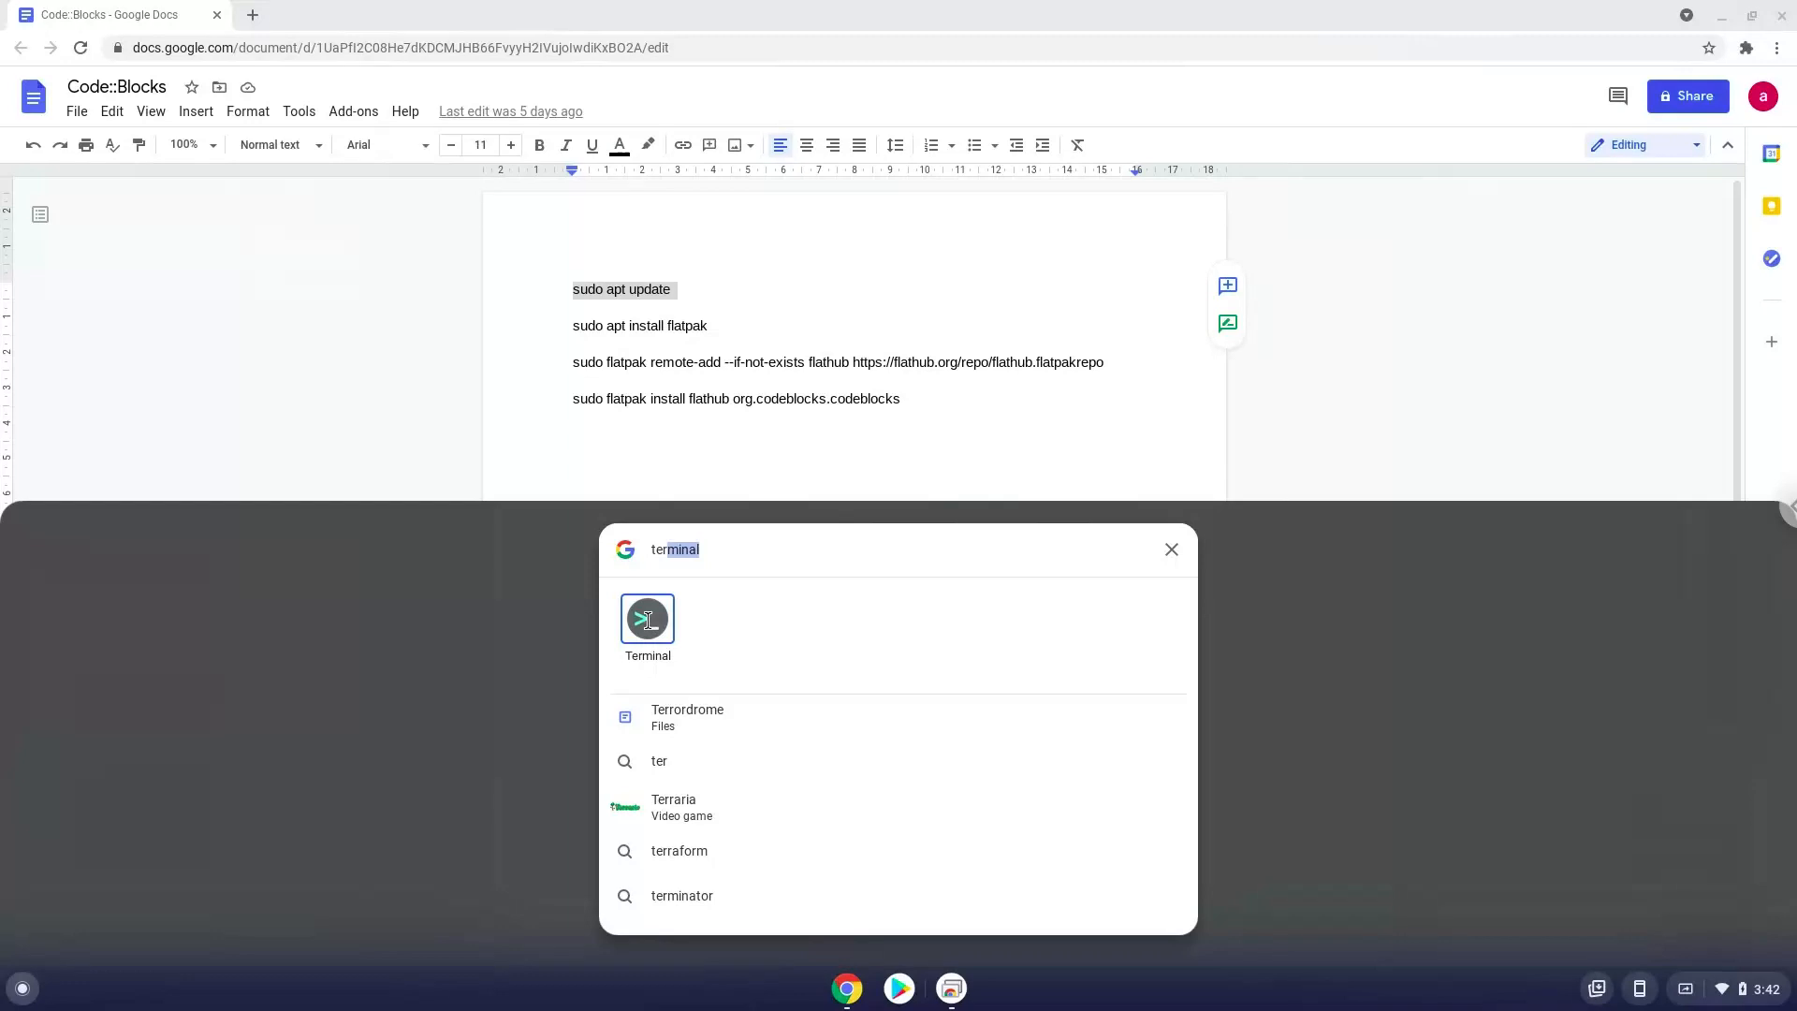
pyautogui.click(645, 619)
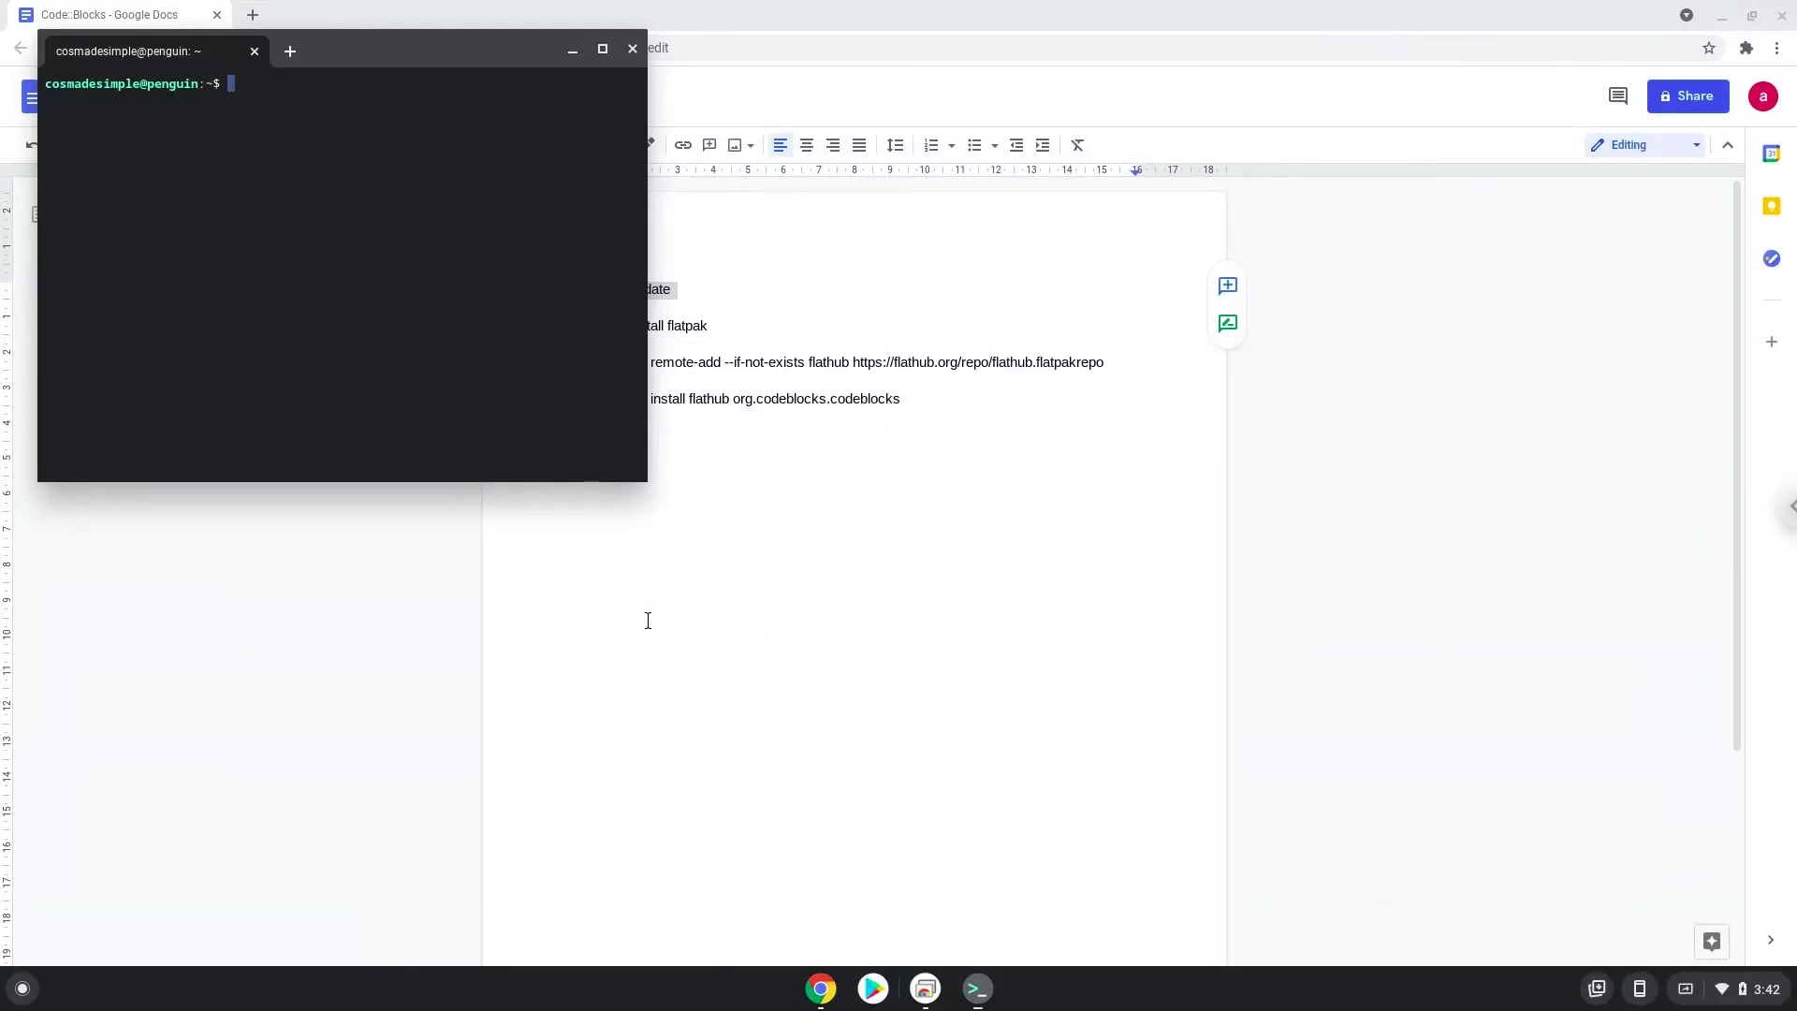
pyautogui.moveTo(415, 63)
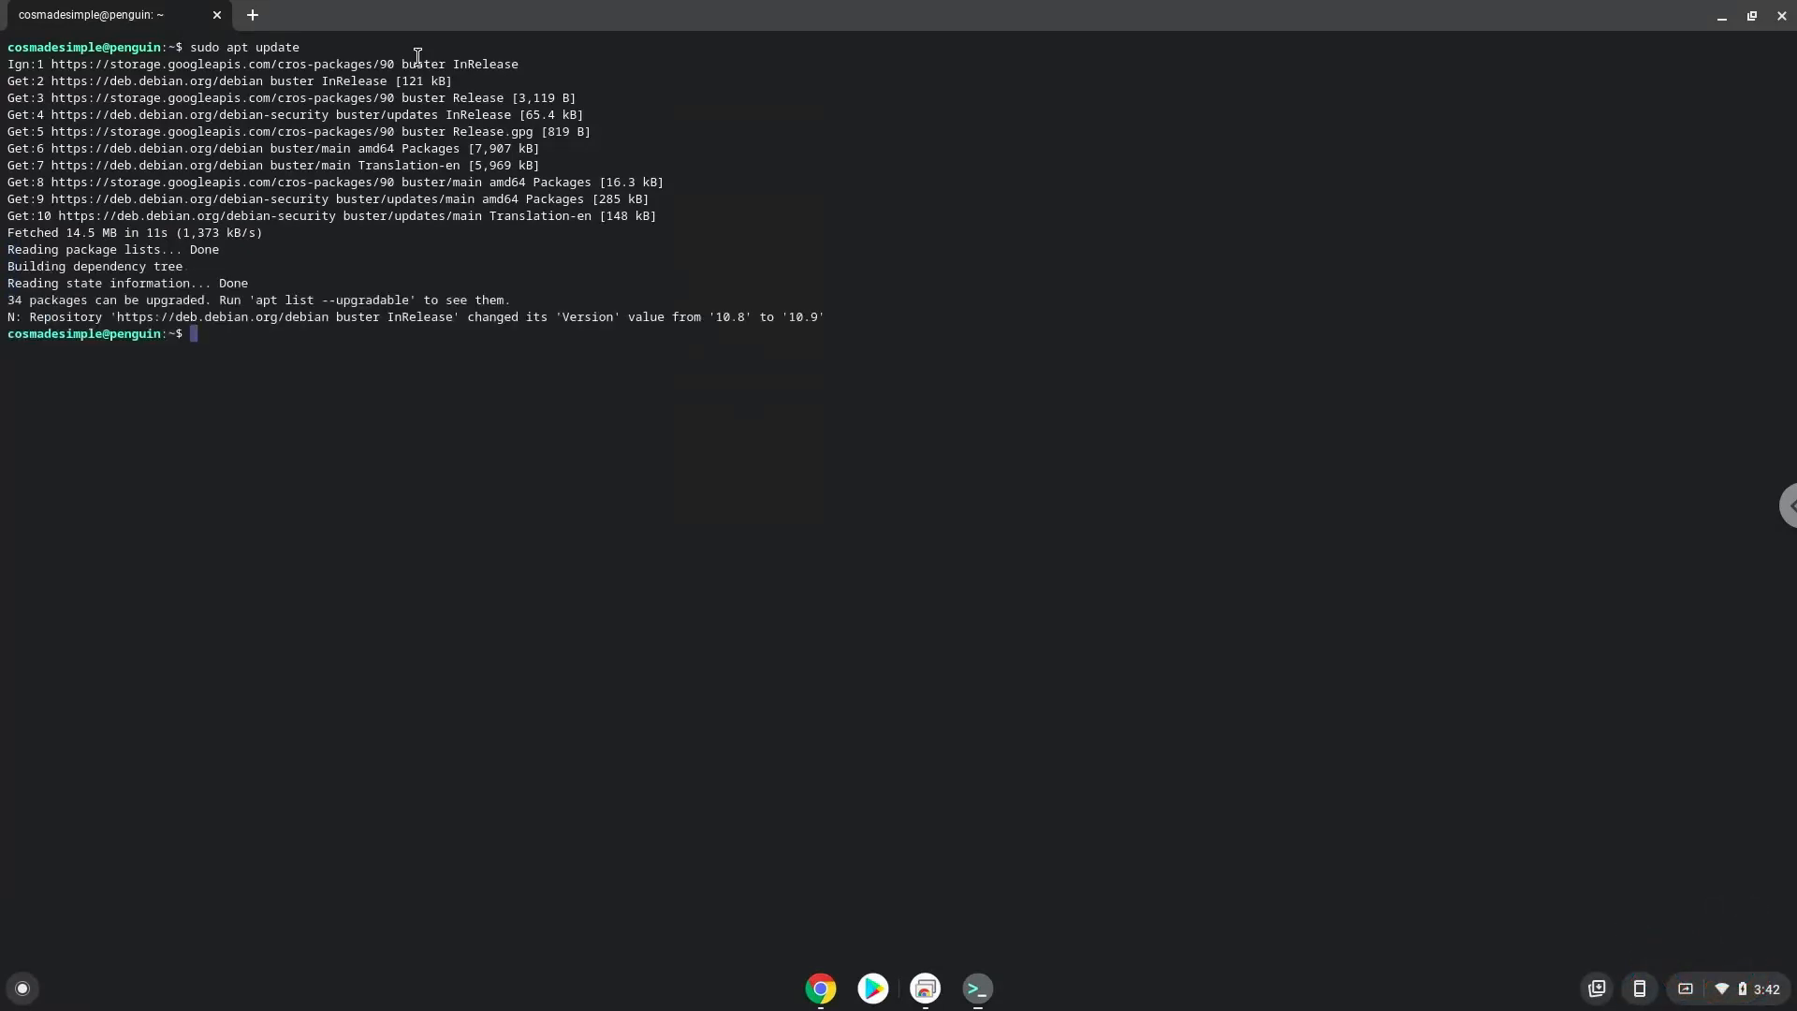
pyautogui.moveTo(818, 988)
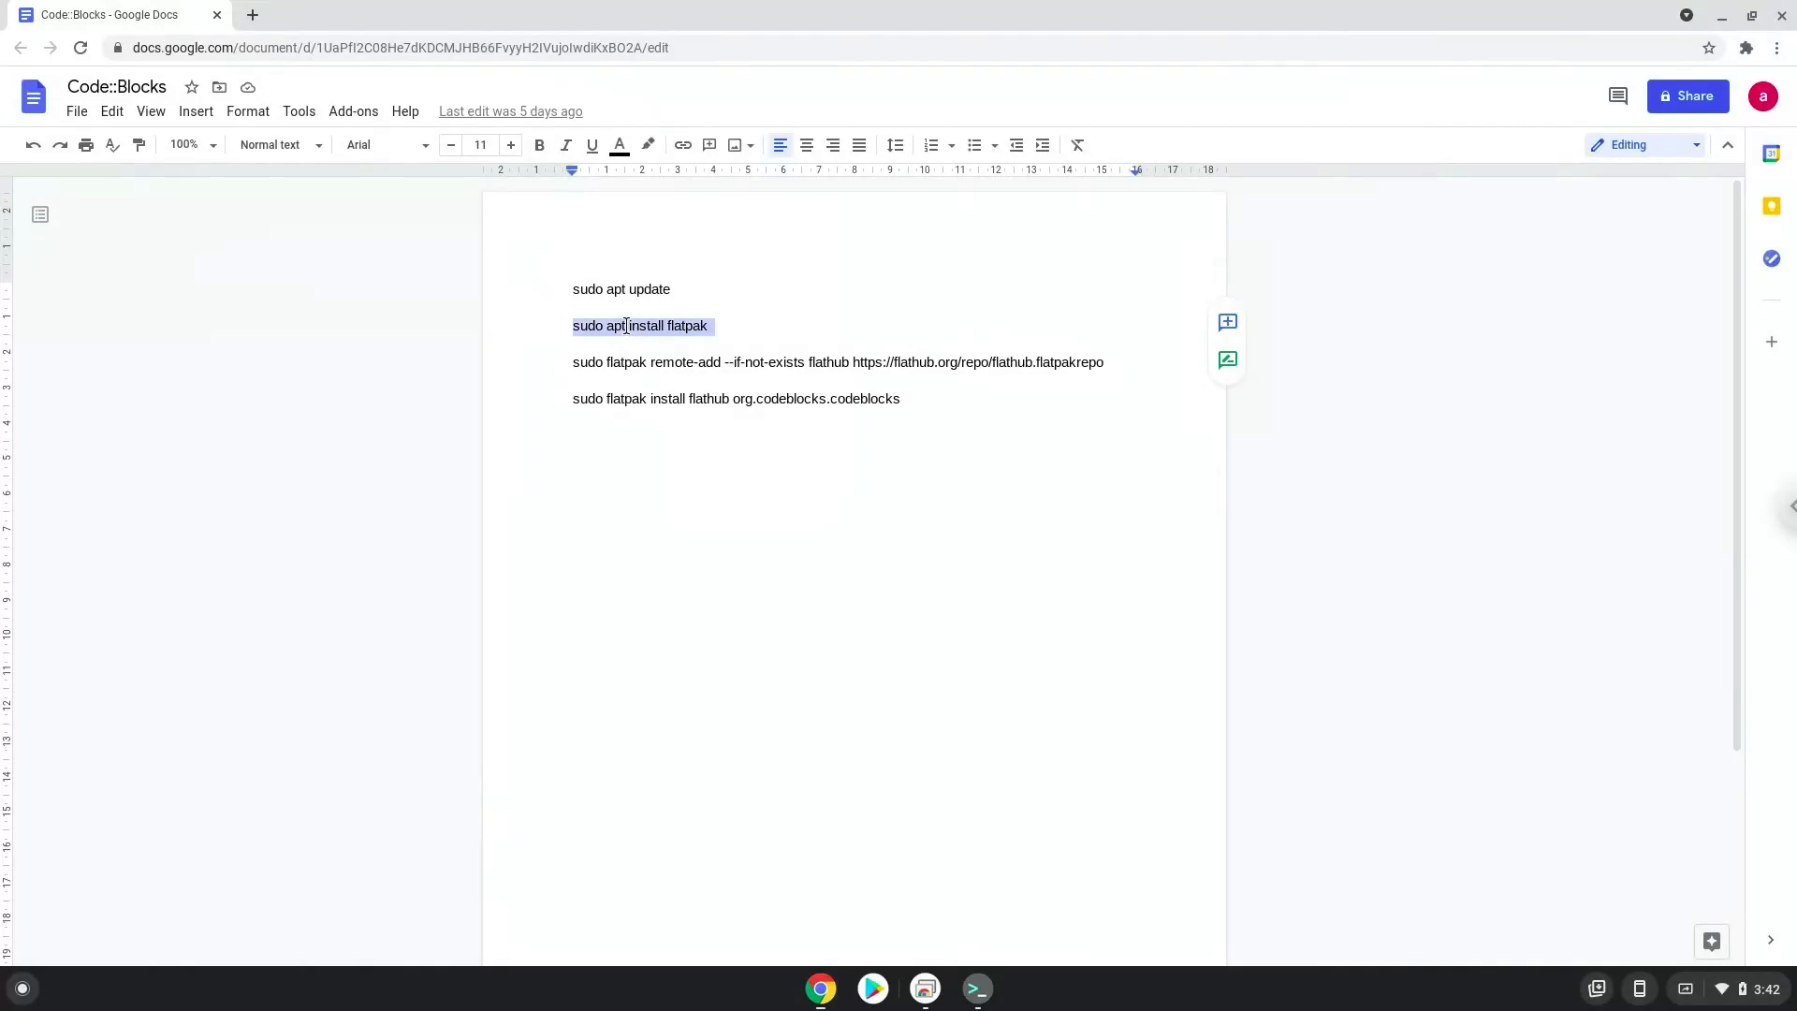
# Run 'sudo apt install flatpak' in the terminal and confirm the extra packages with Y.
pyautogui.rightClick(640, 325)
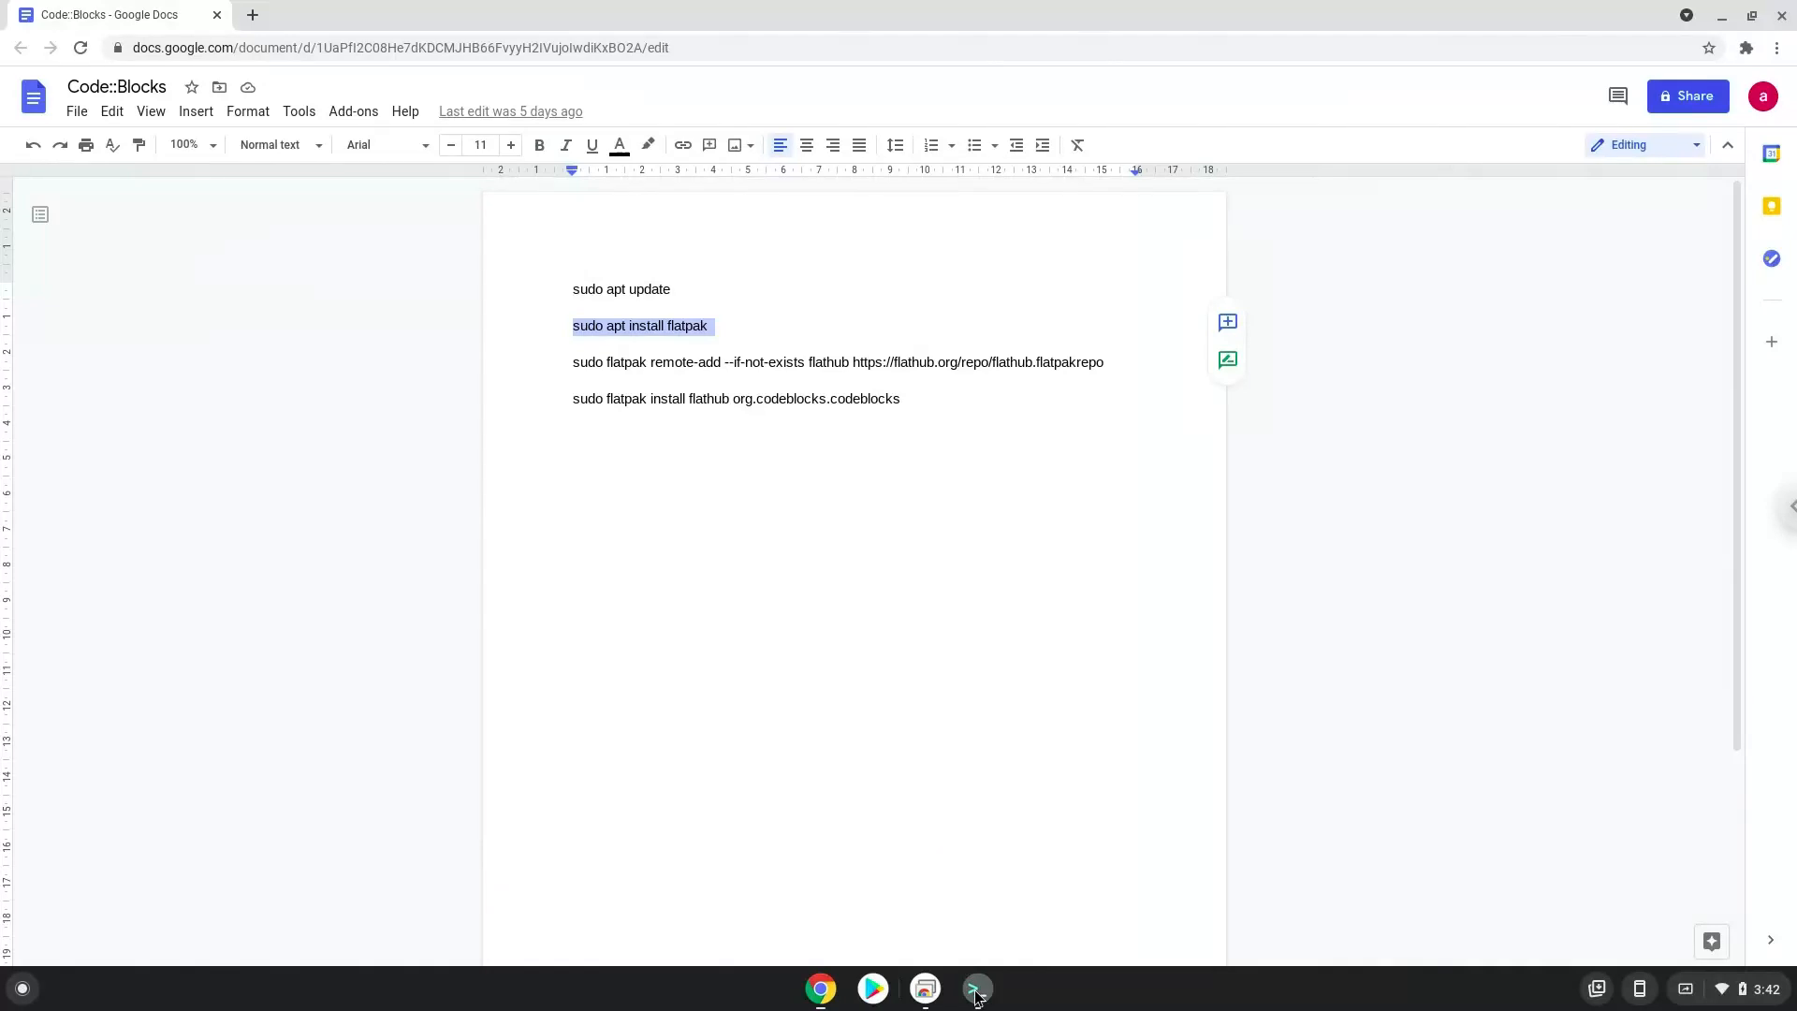
pyautogui.click(975, 989)
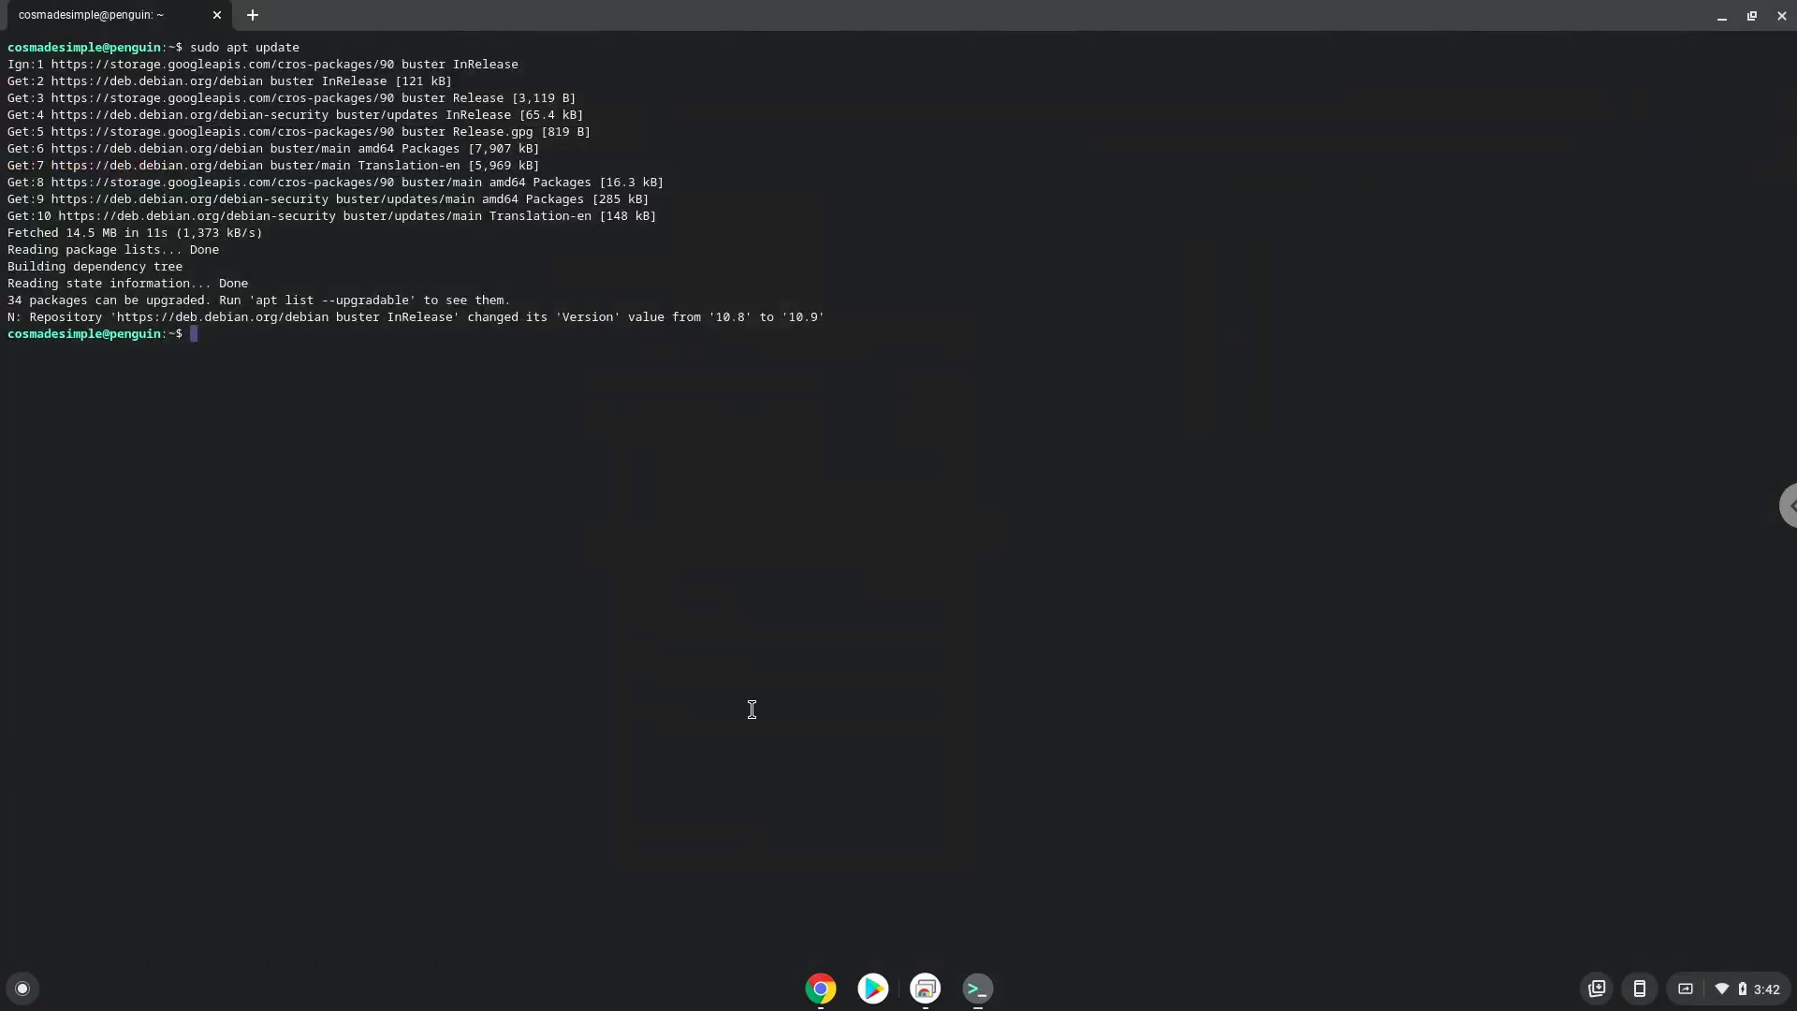
pyautogui.write('sudo apt install flatpak')
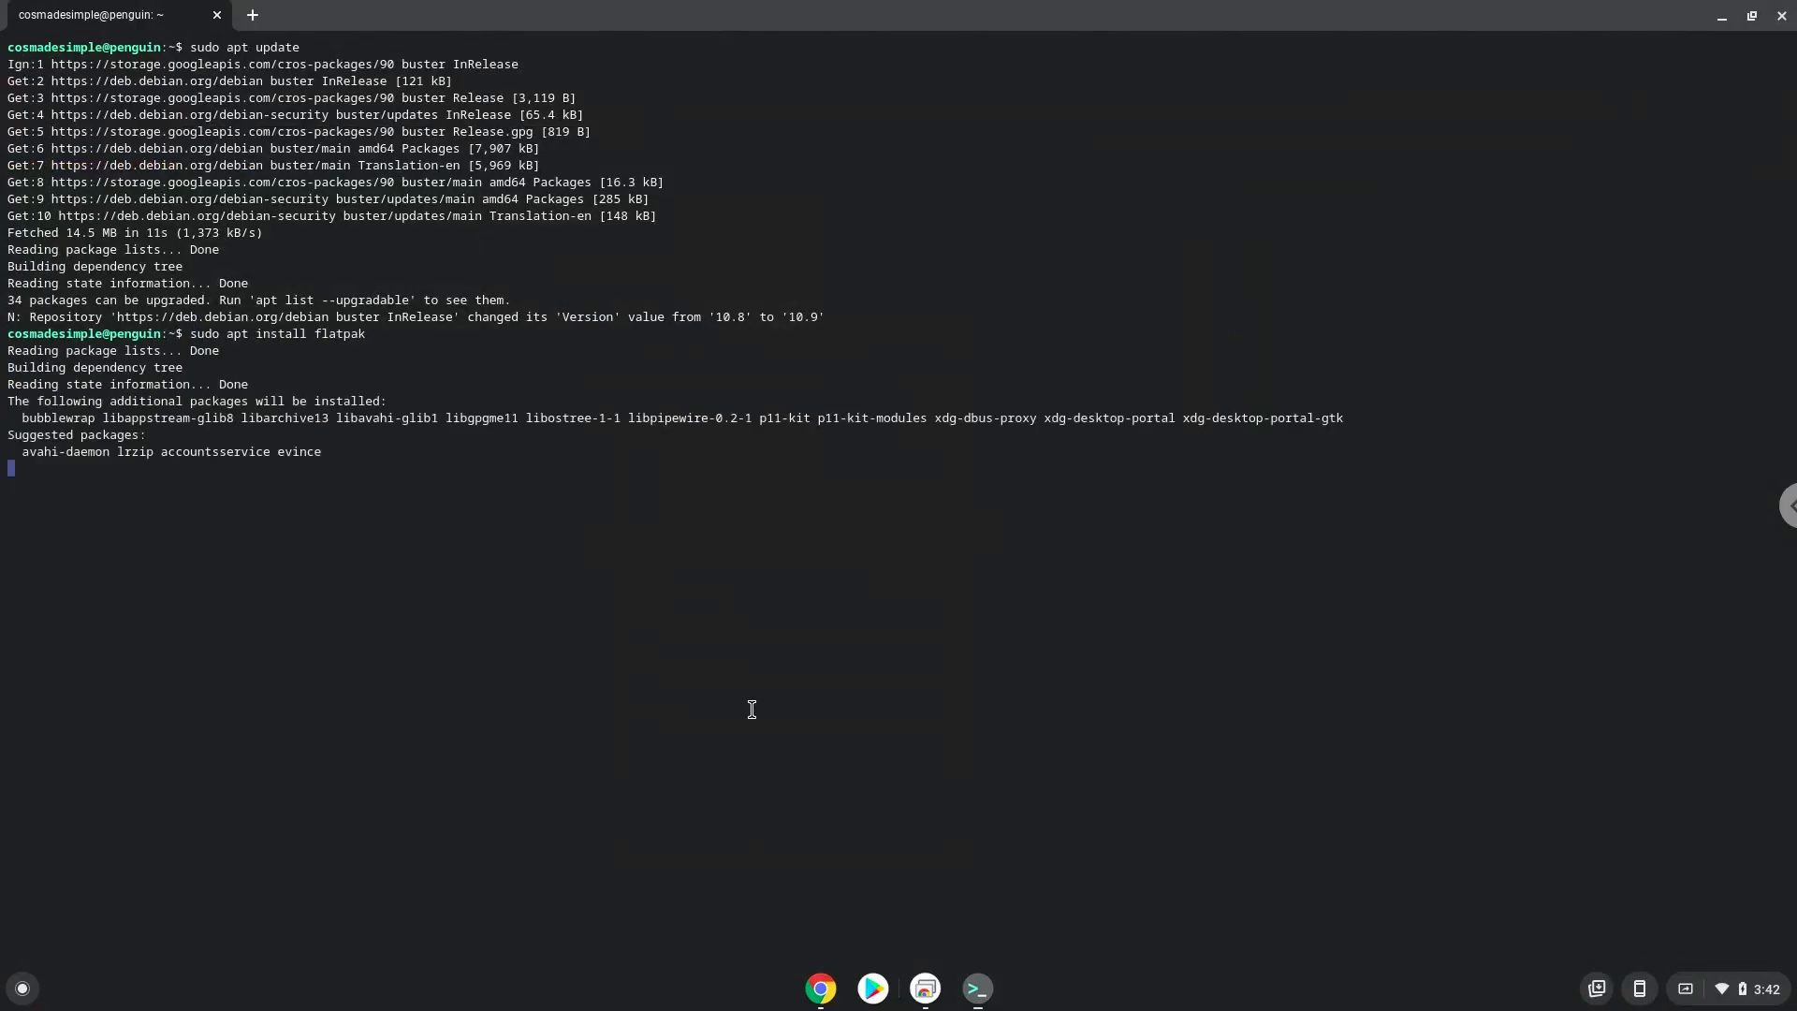
pyautogui.press('Return')
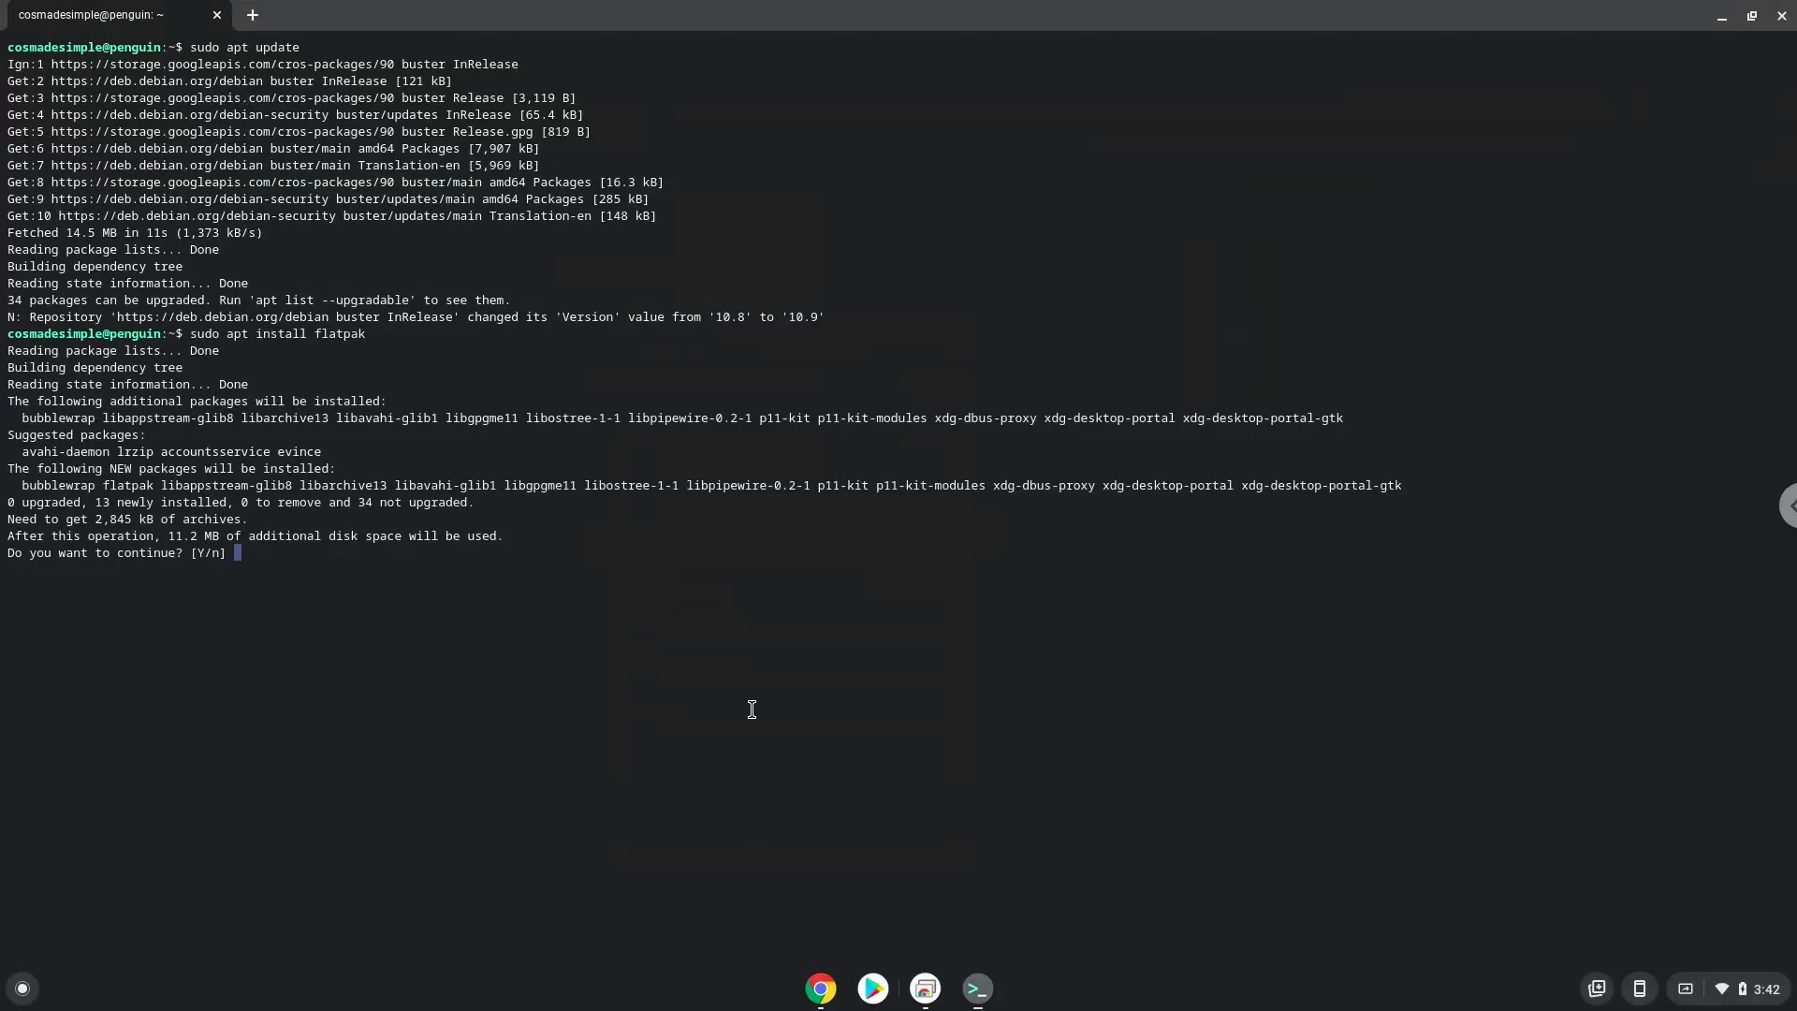
pyautogui.write('Y')
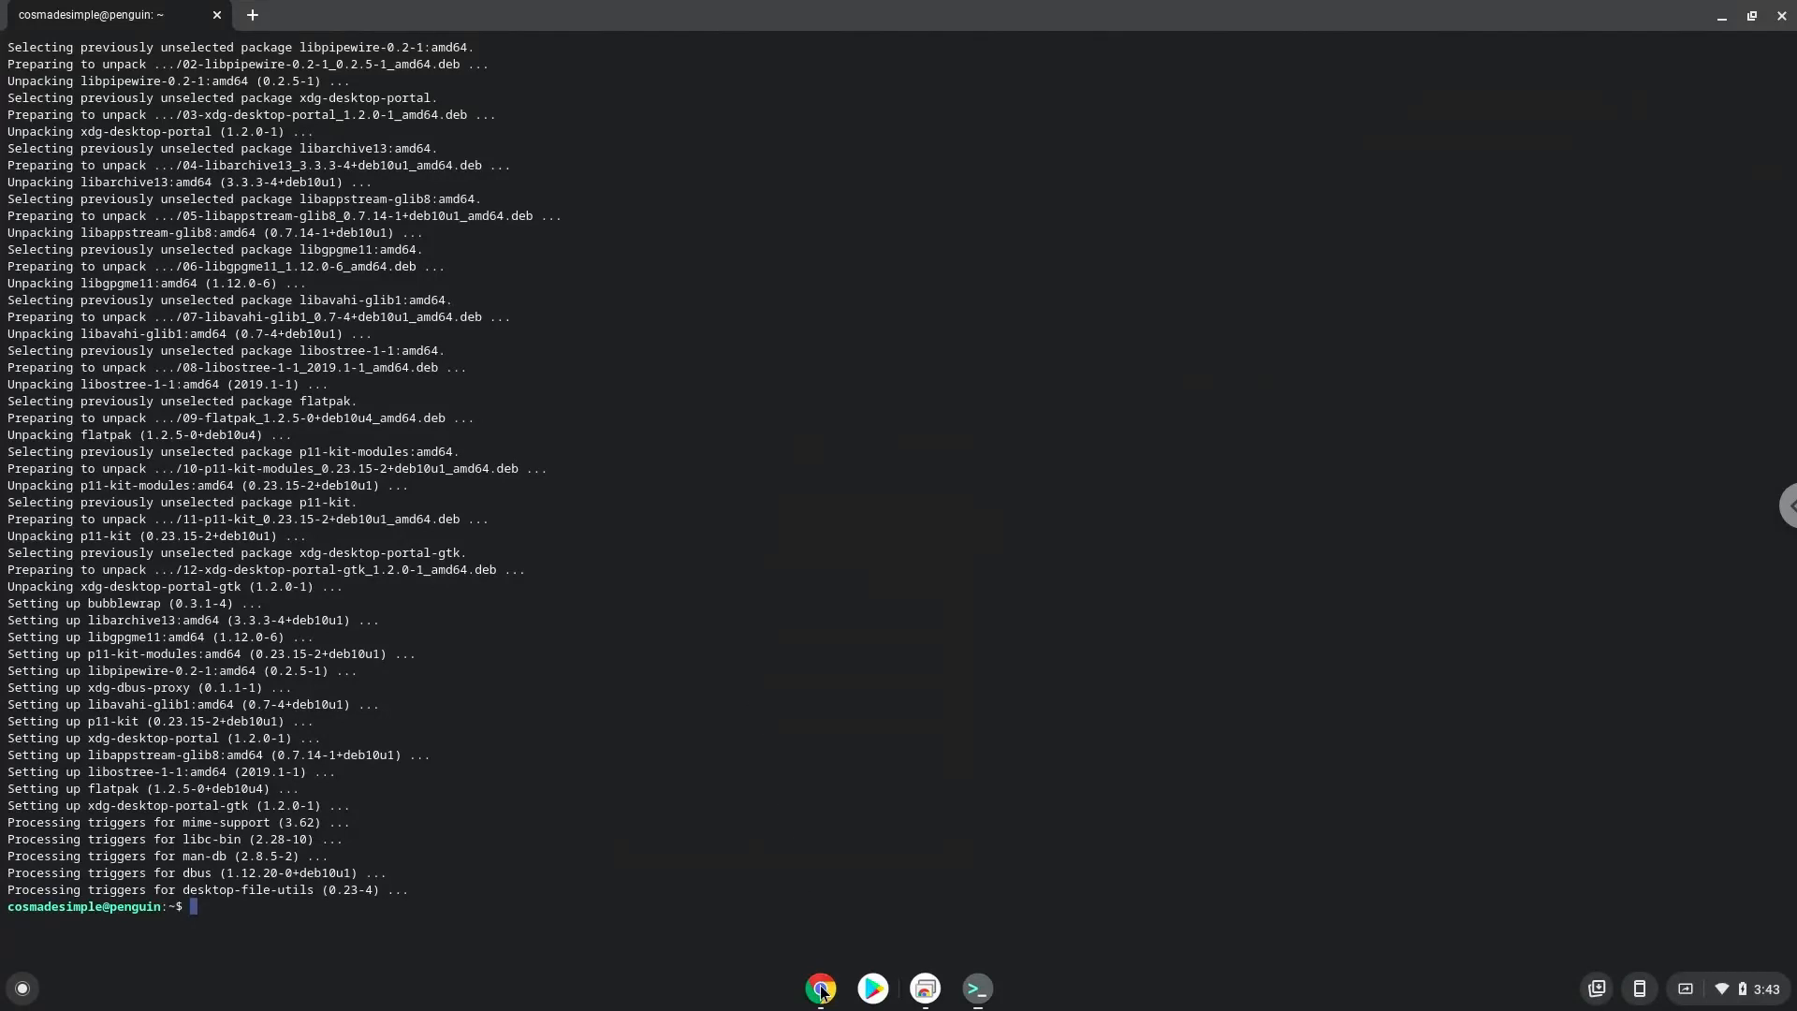
# Run the 'sudo flatpak remote-add --if-not-exists flathub' command to add the Flathub repository.
pyautogui.click(820, 987)
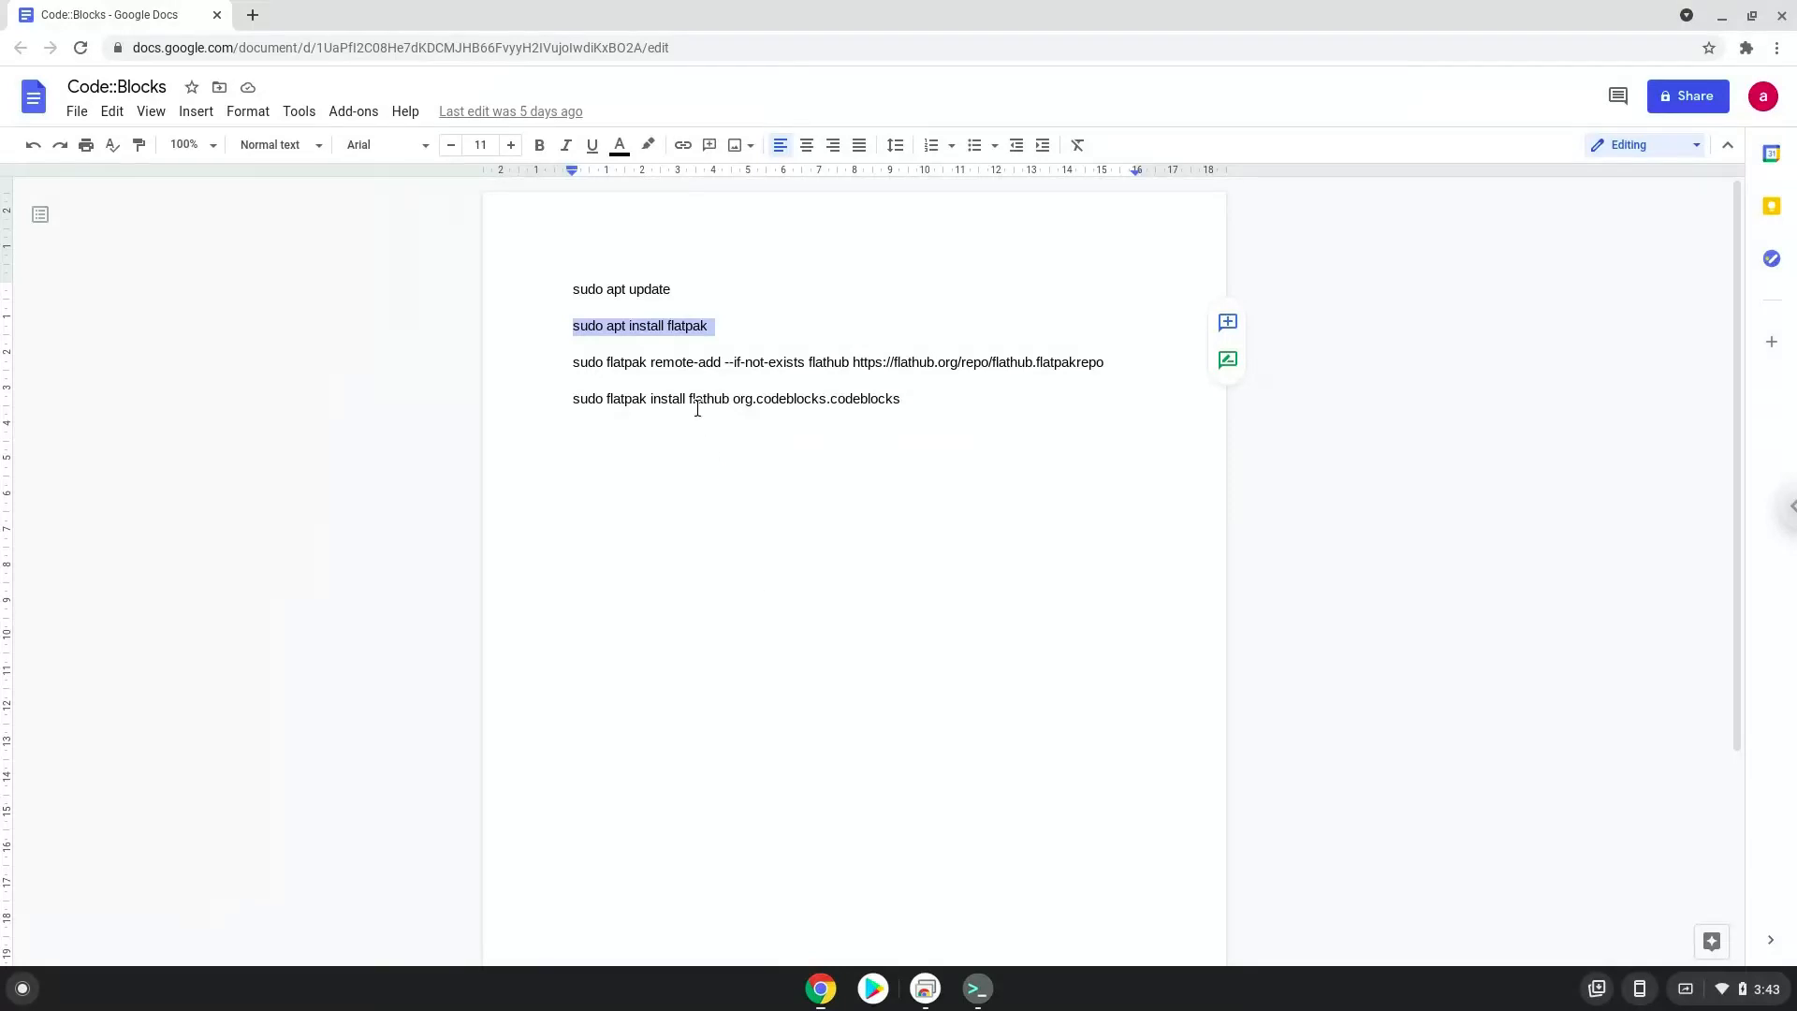
pyautogui.click(672, 361)
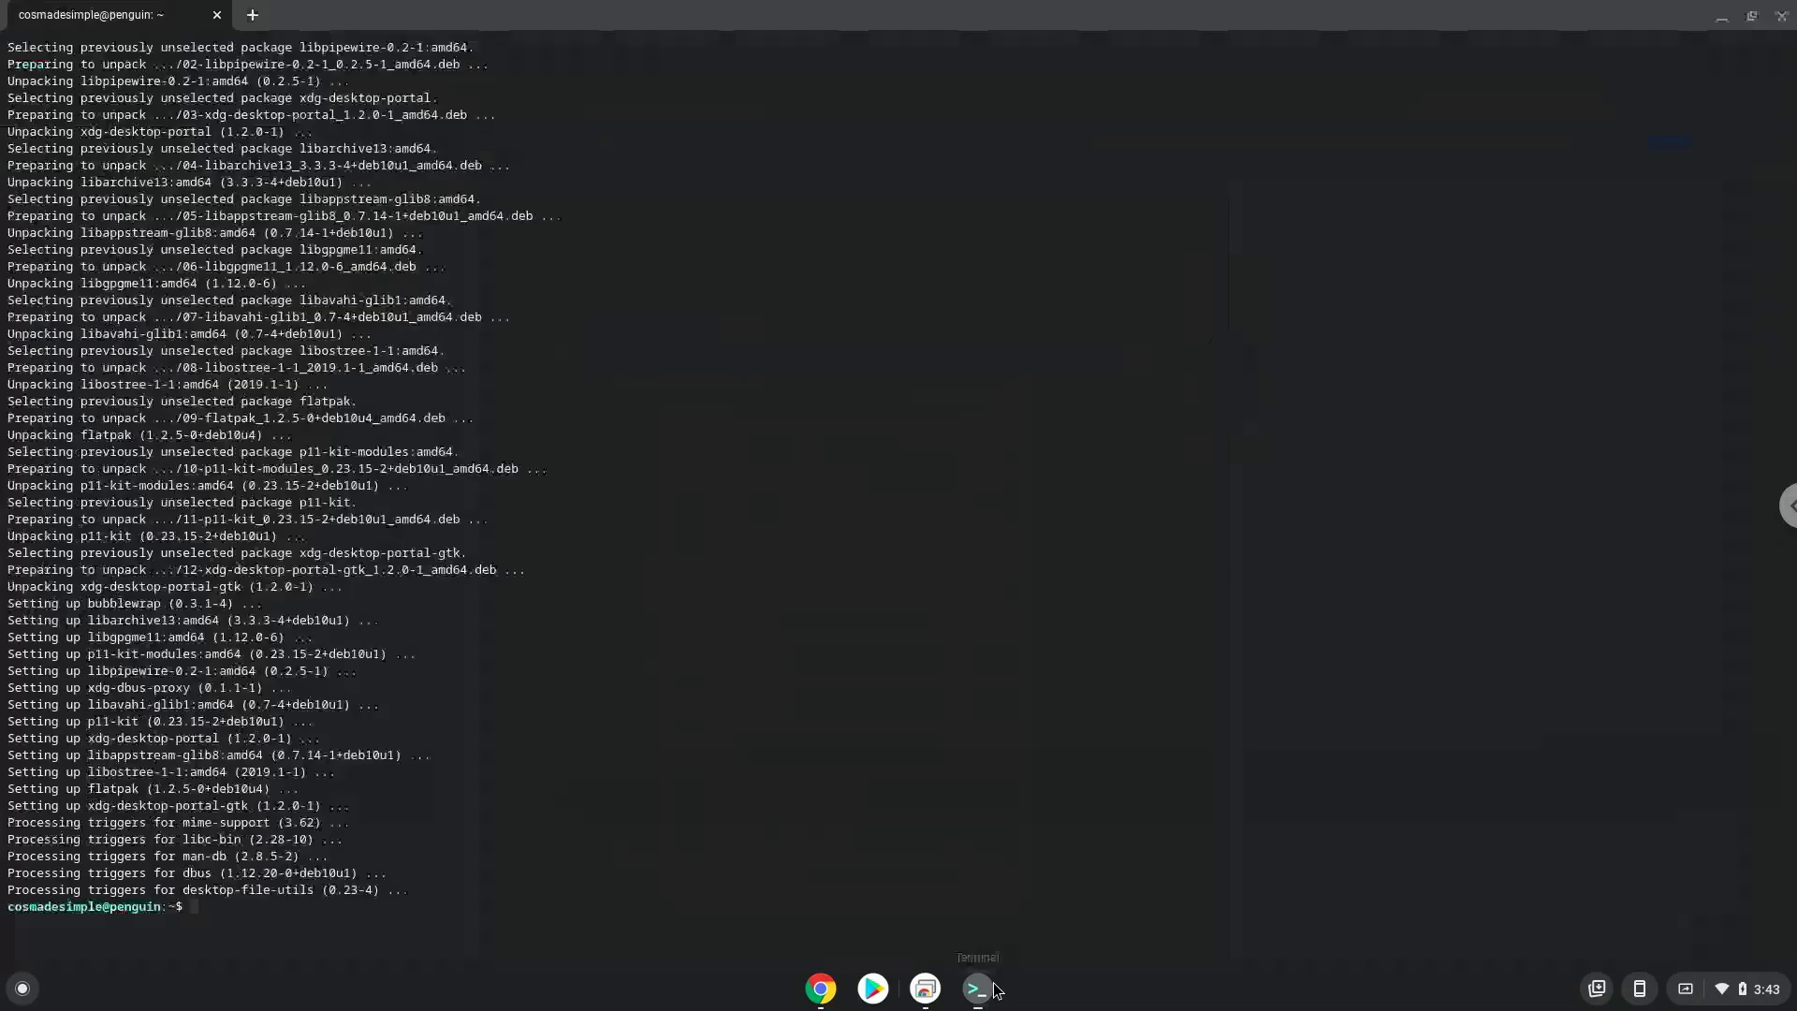
pyautogui.write('sudo flatpak remote-add --if-not-exists flathub https://flathub.org/repo/flathub.flatpakrepo')
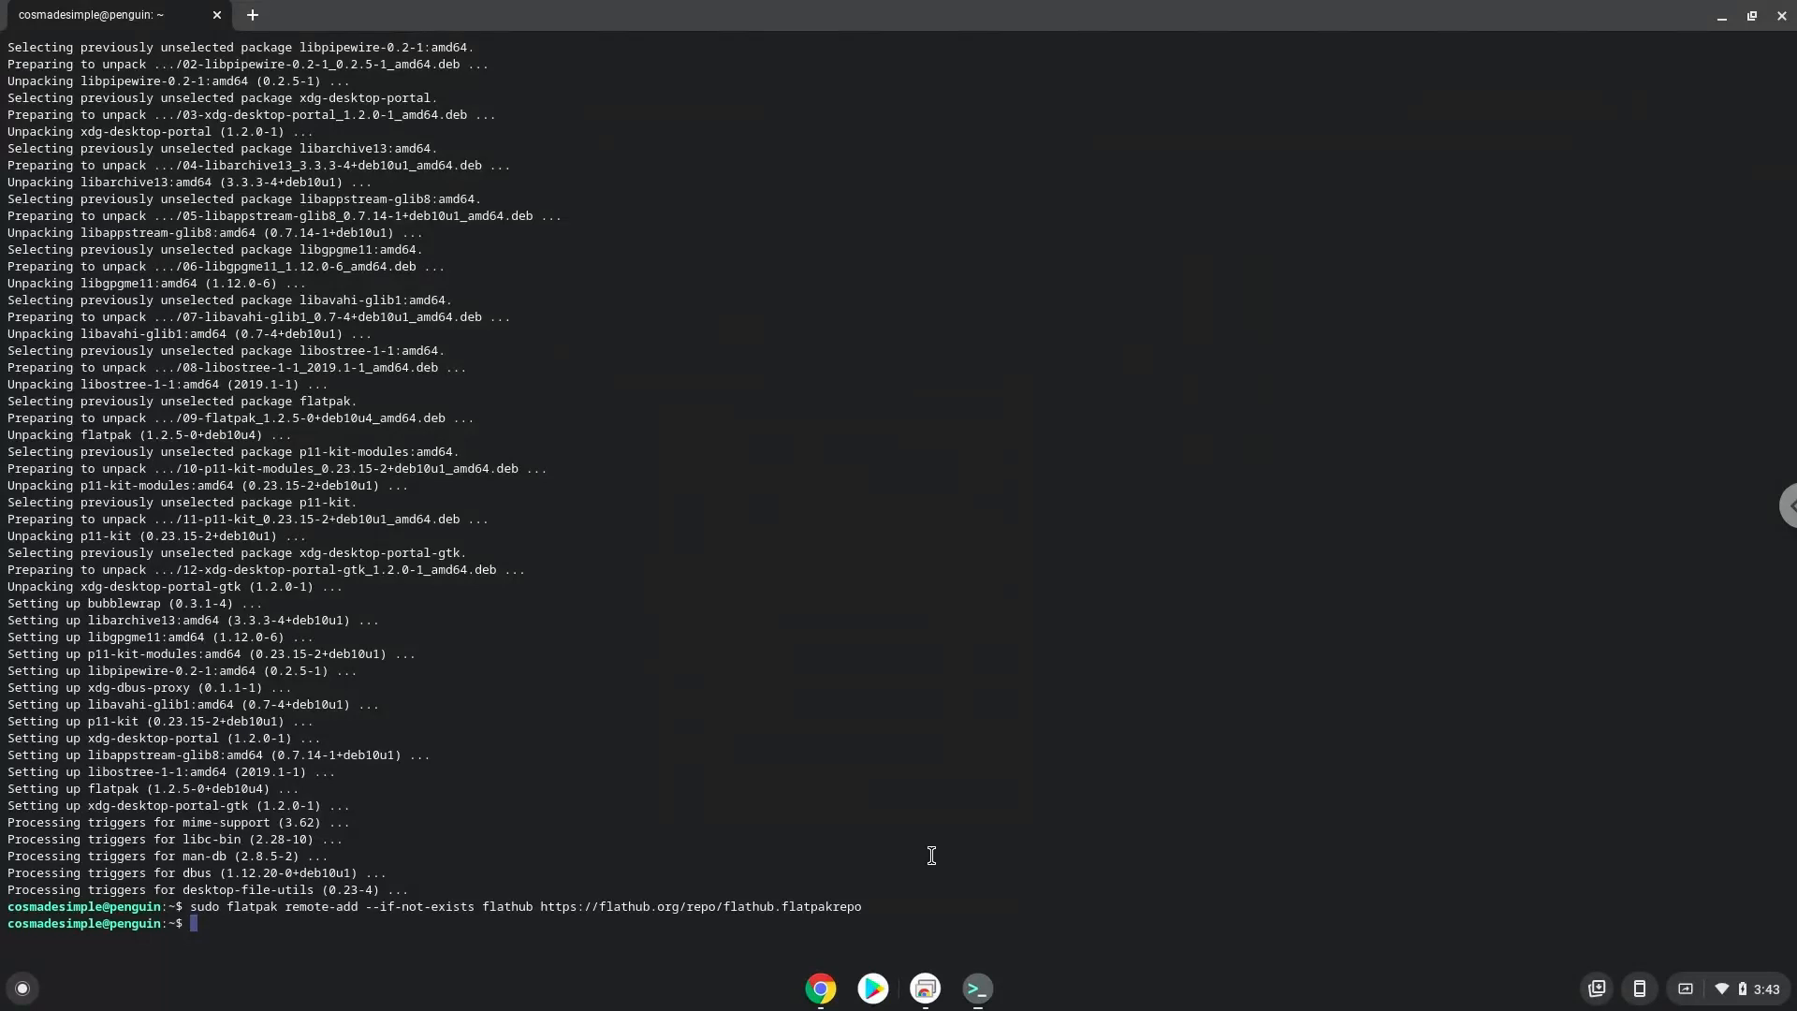
pyautogui.moveTo(821, 989)
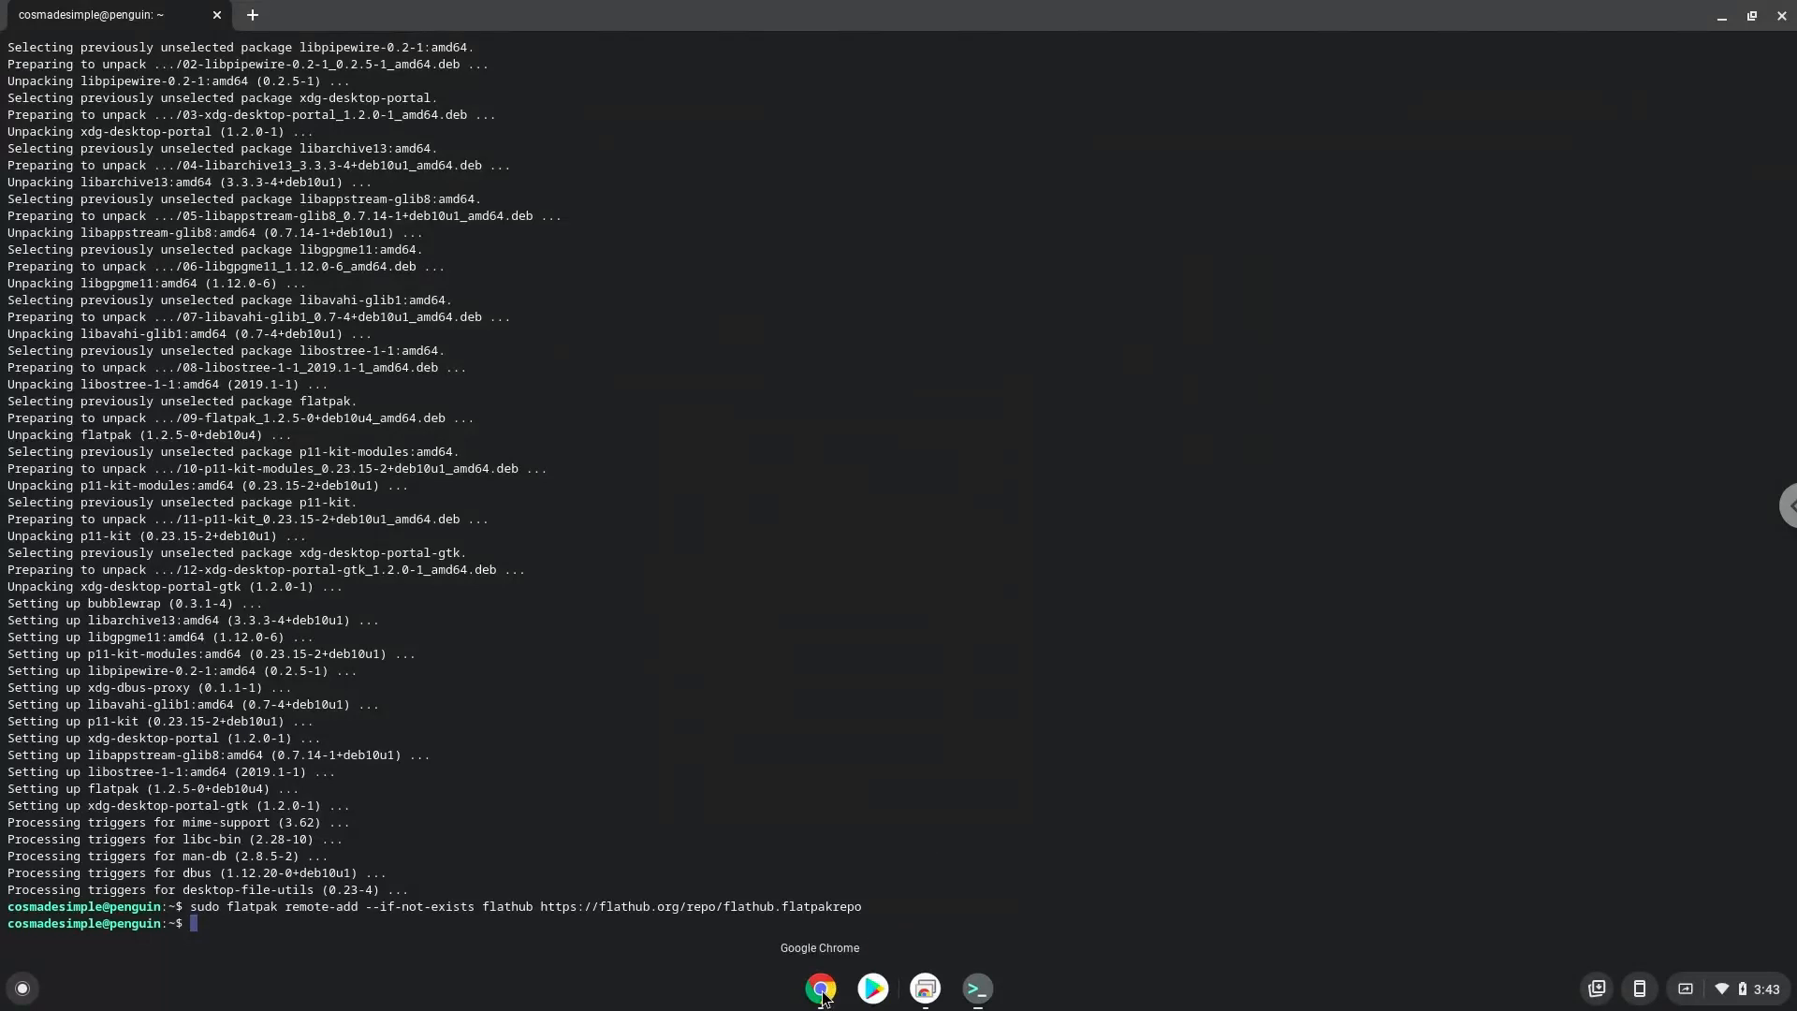
# Copy the Code::Blocks install line from the command notes.
pyautogui.click(820, 986)
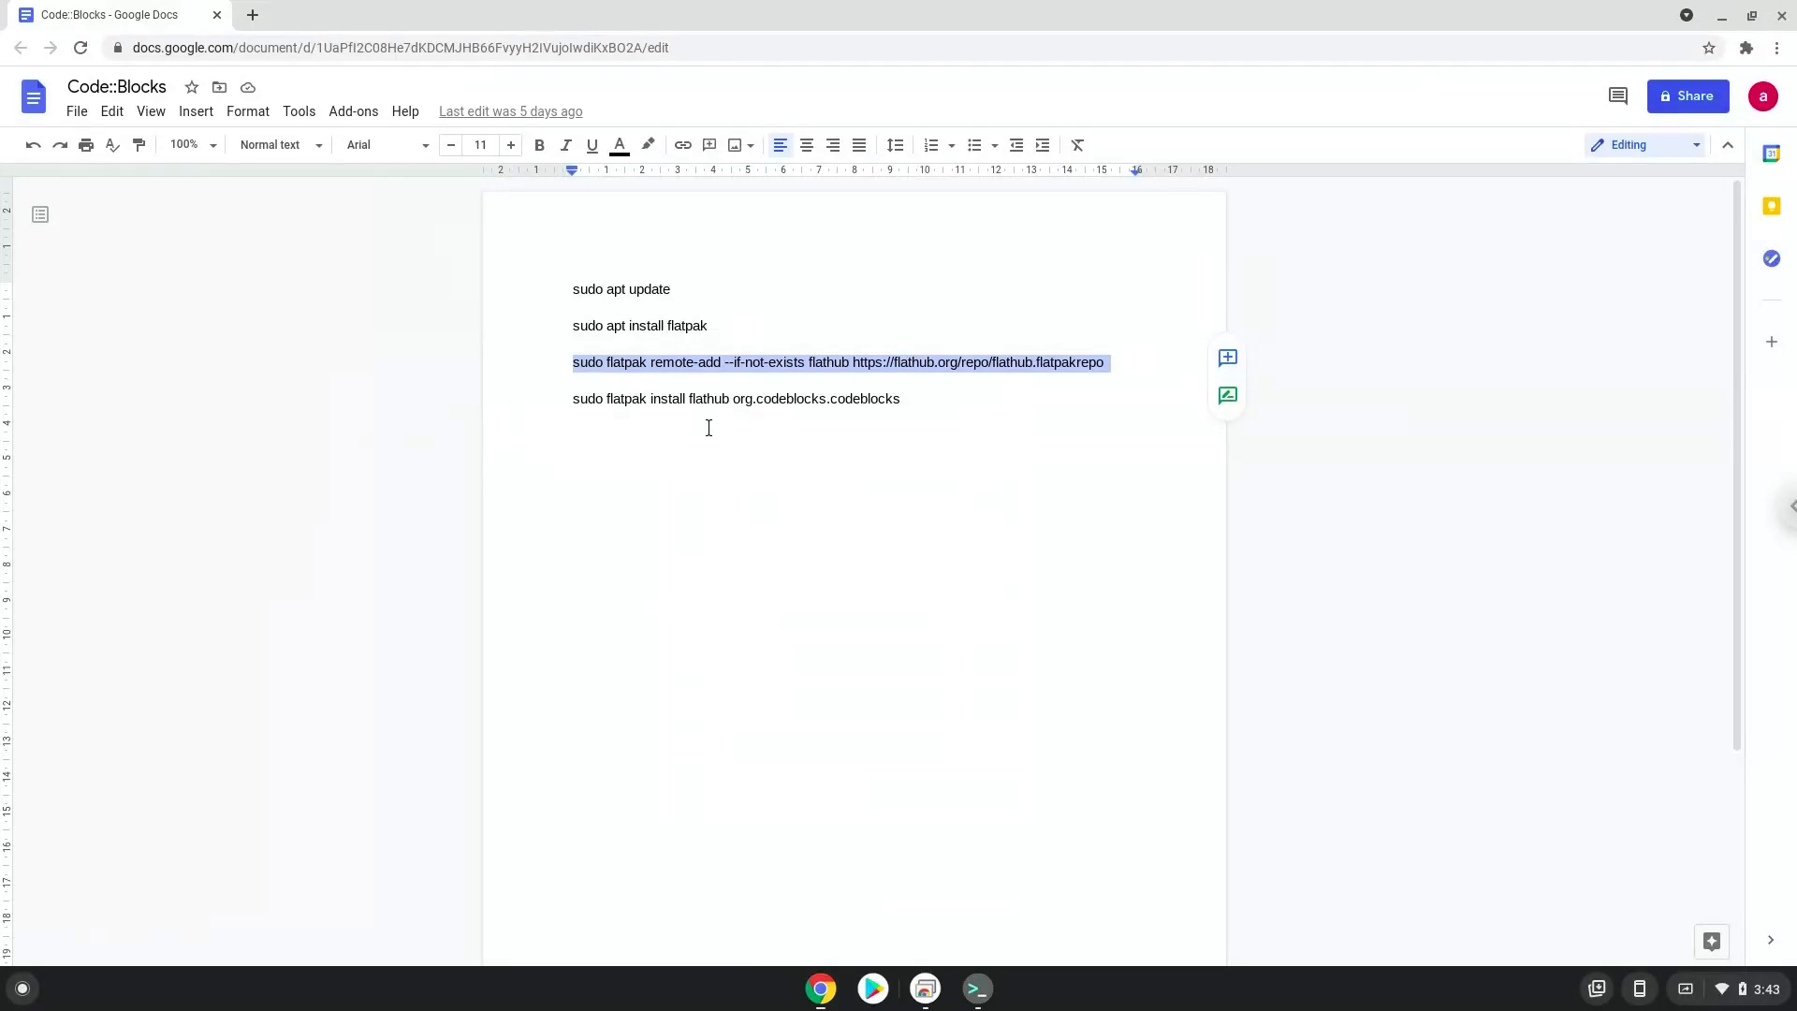
pyautogui.doubleClick(707, 397)
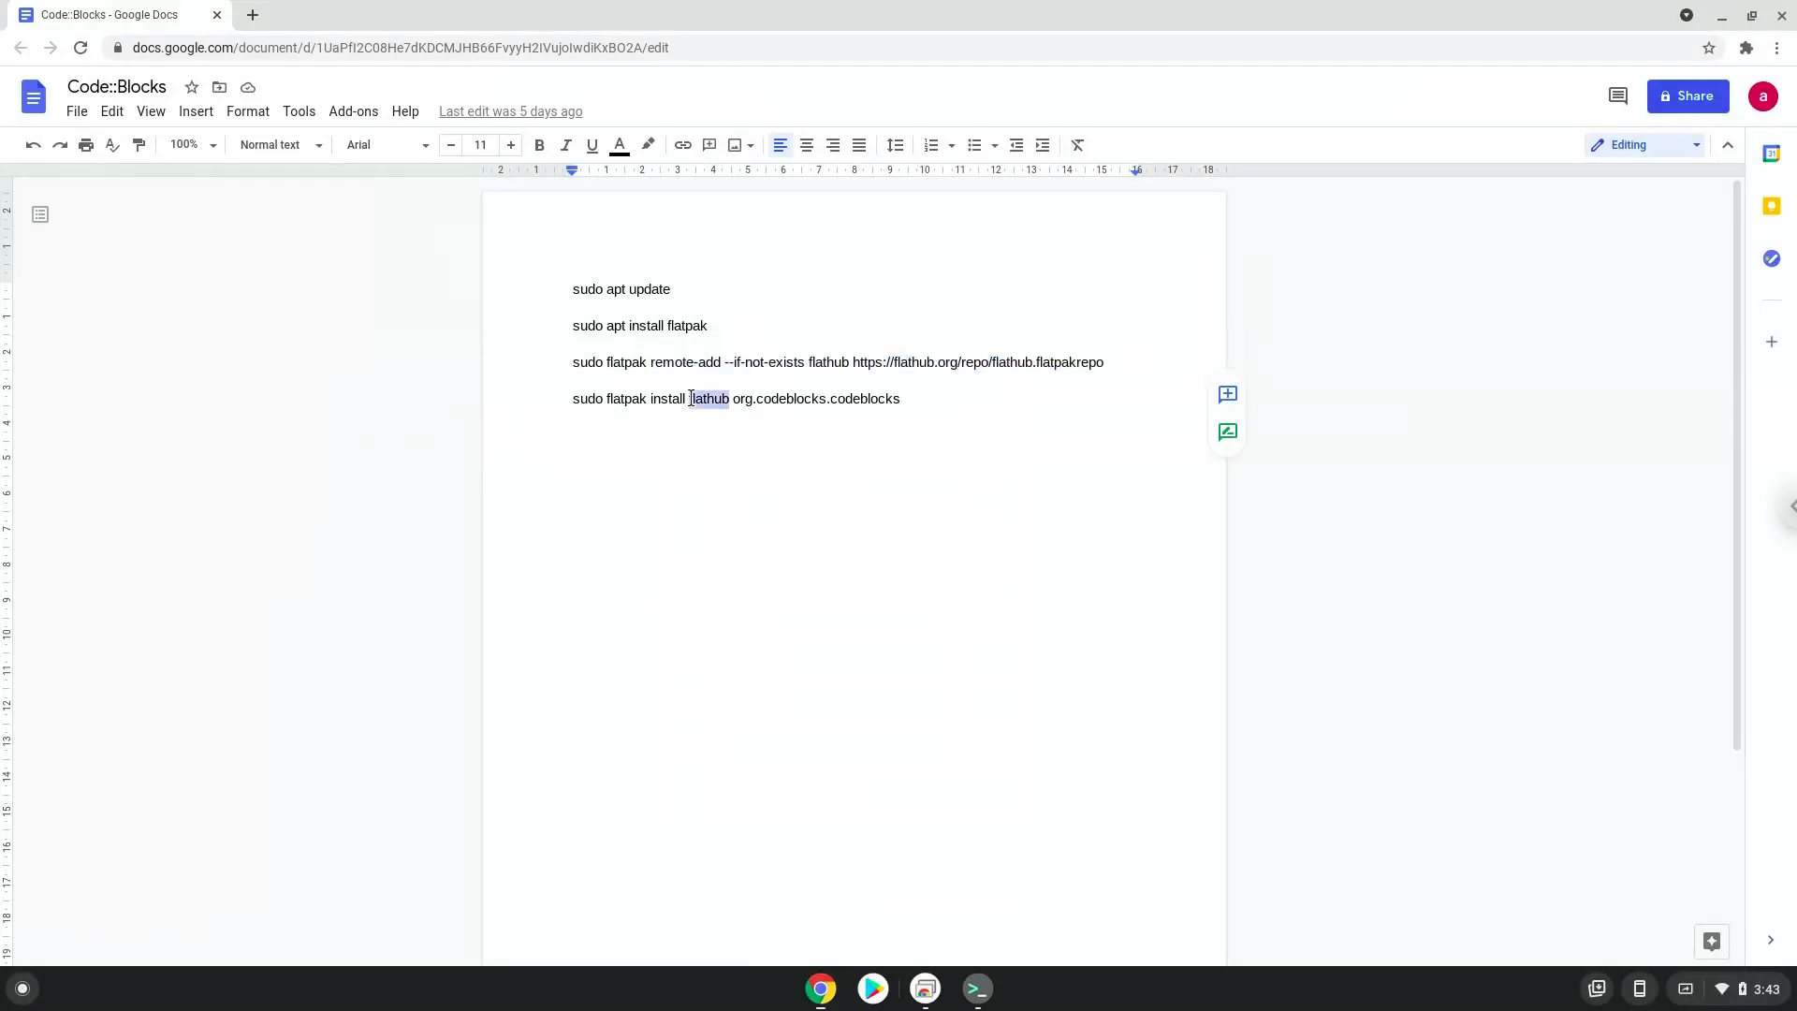
pyautogui.rightClick(735, 397)
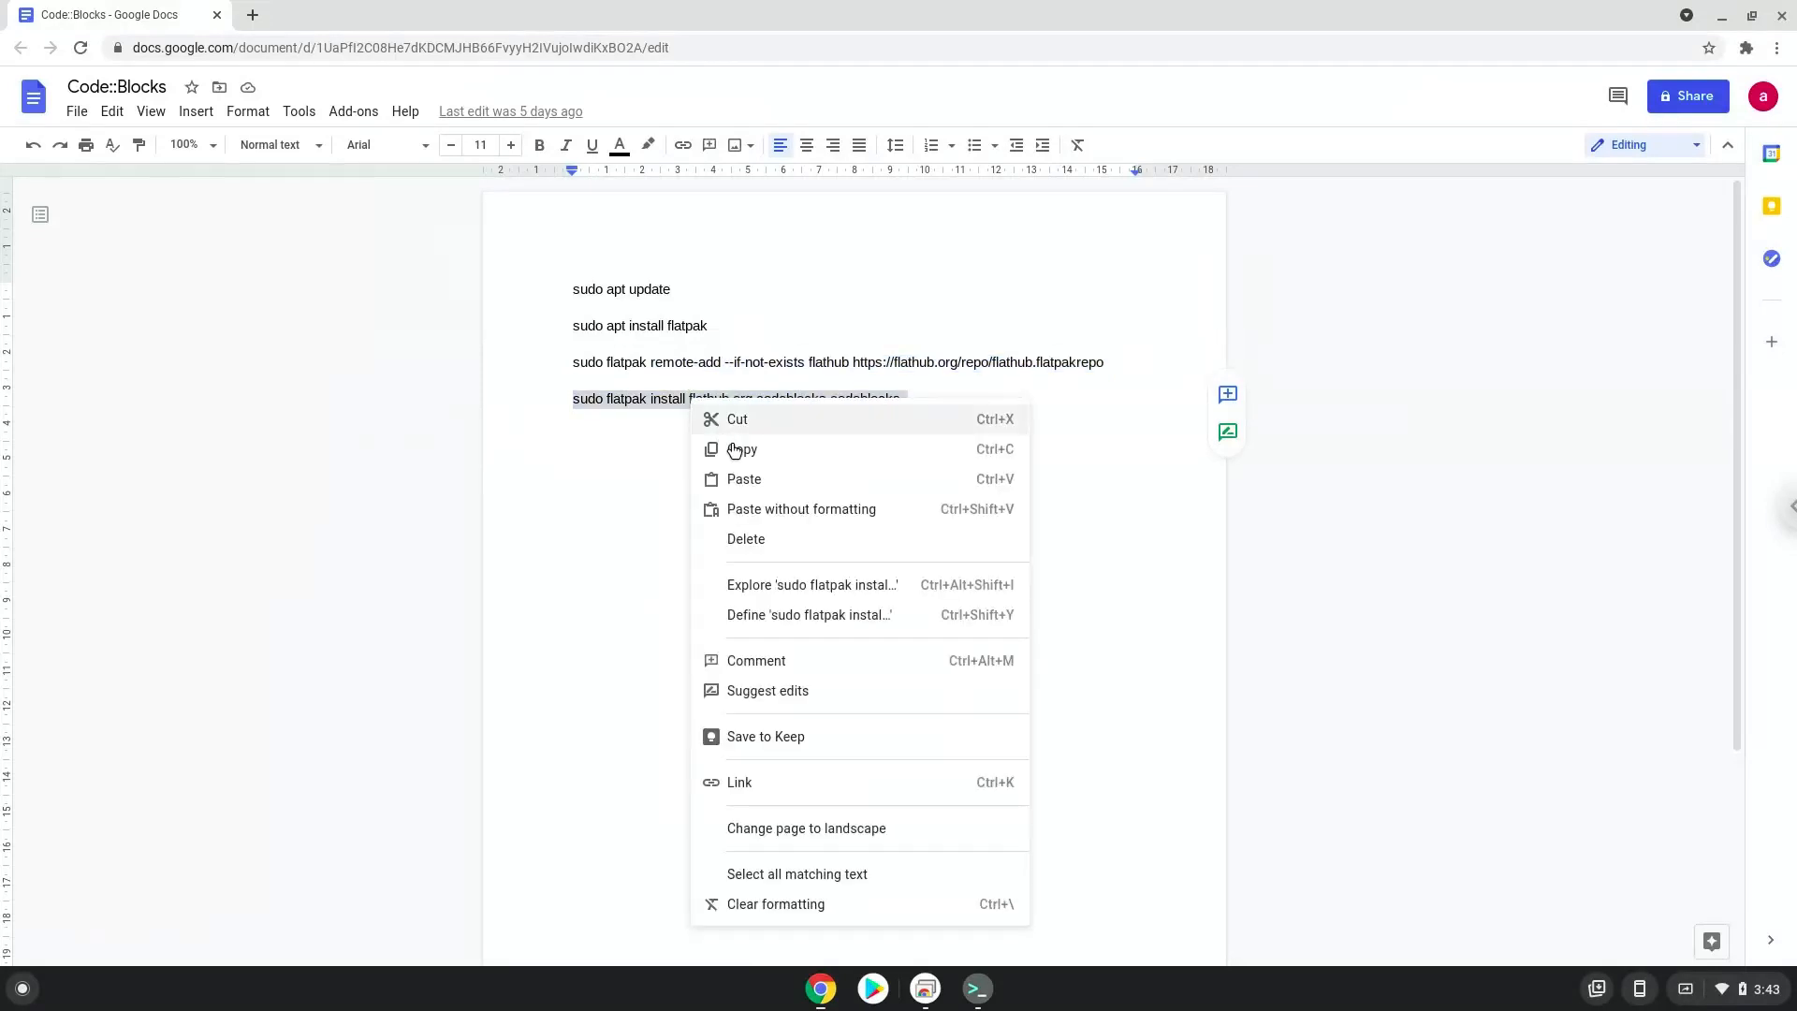
pyautogui.click(936, 893)
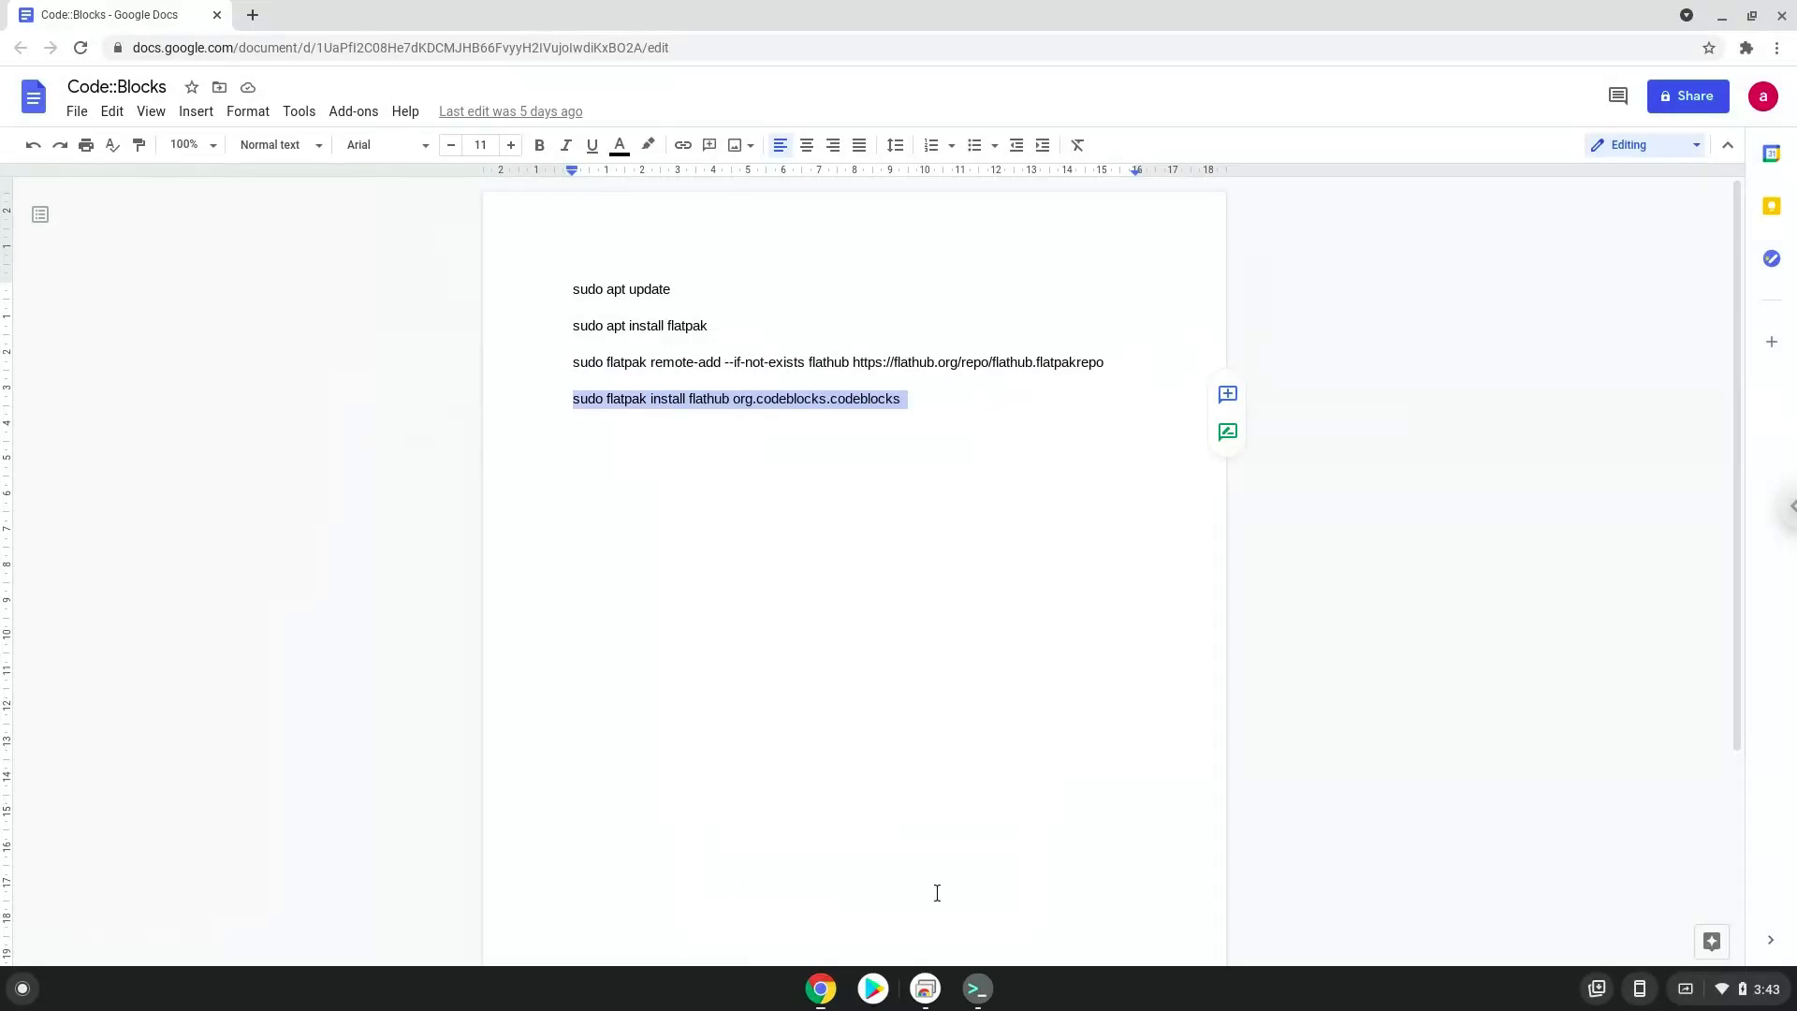
# Run 'sudo flatpak install flathub org.codeblocks.codeblocks' and dismiss the Remote Assistance prompt with Continue.
pyautogui.click(975, 988)
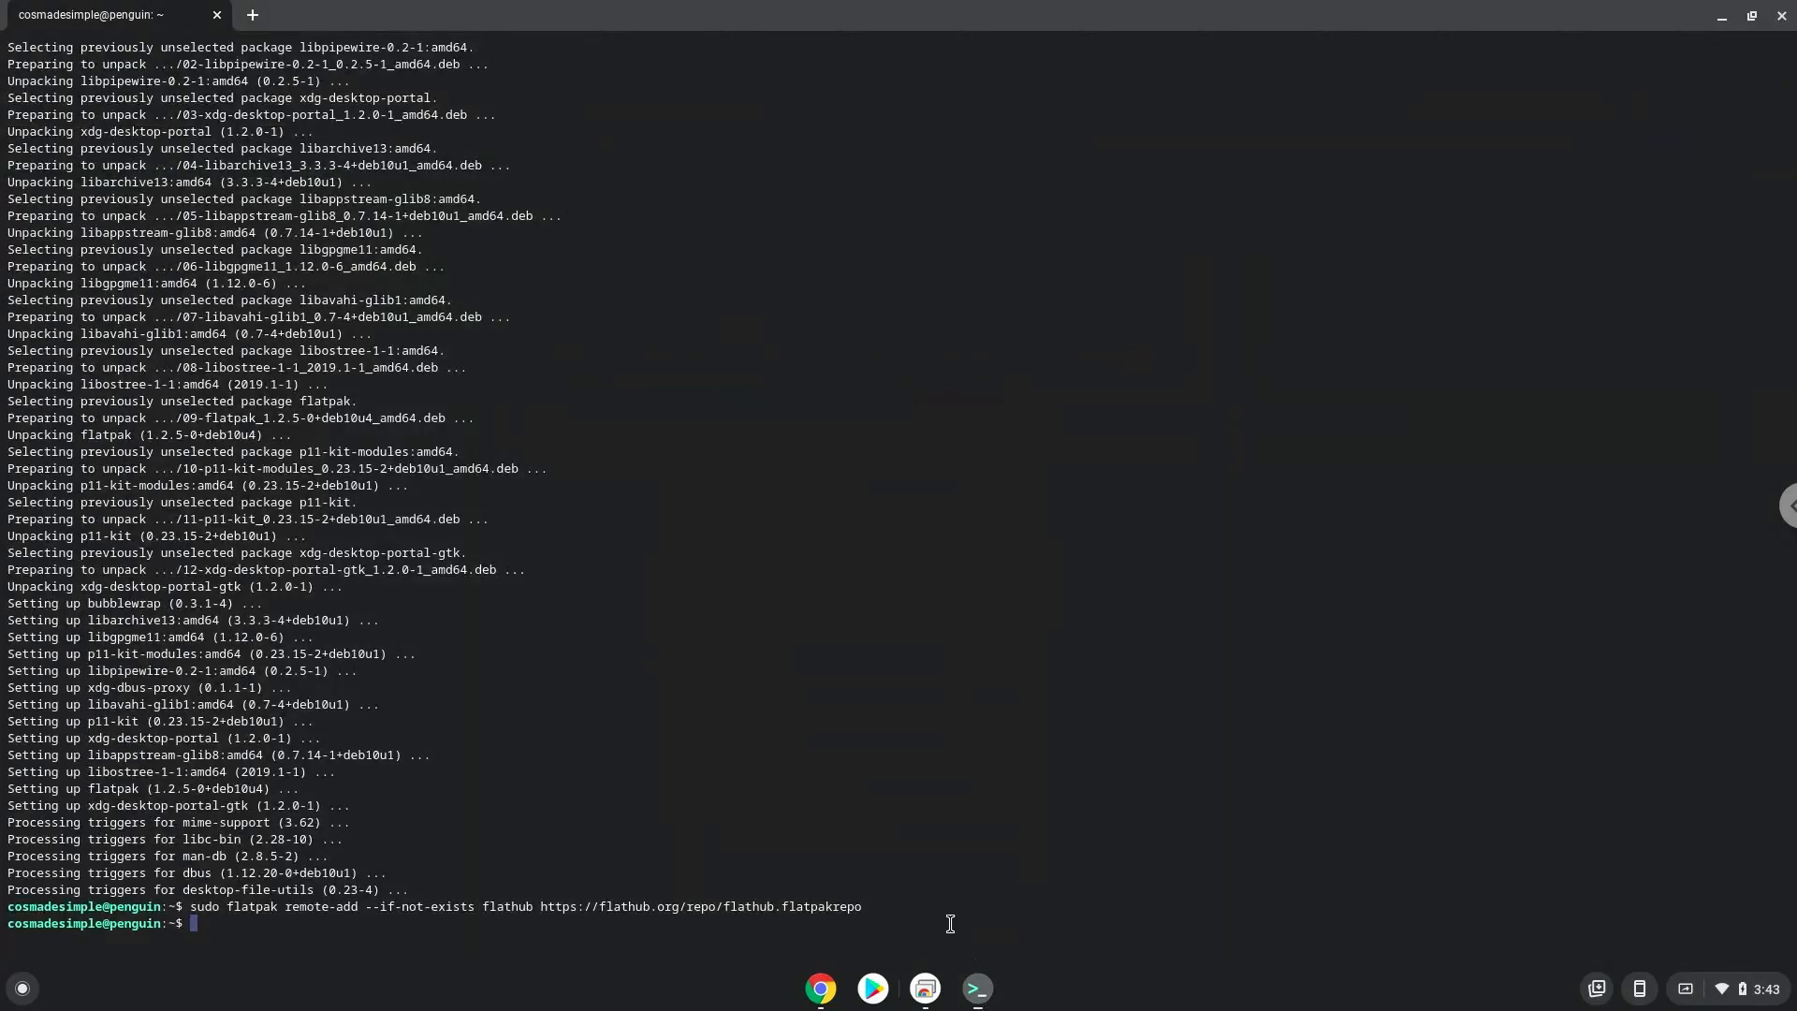
pyautogui.write('sudo flatpak install flathub org.codeblocks.codeblocks')
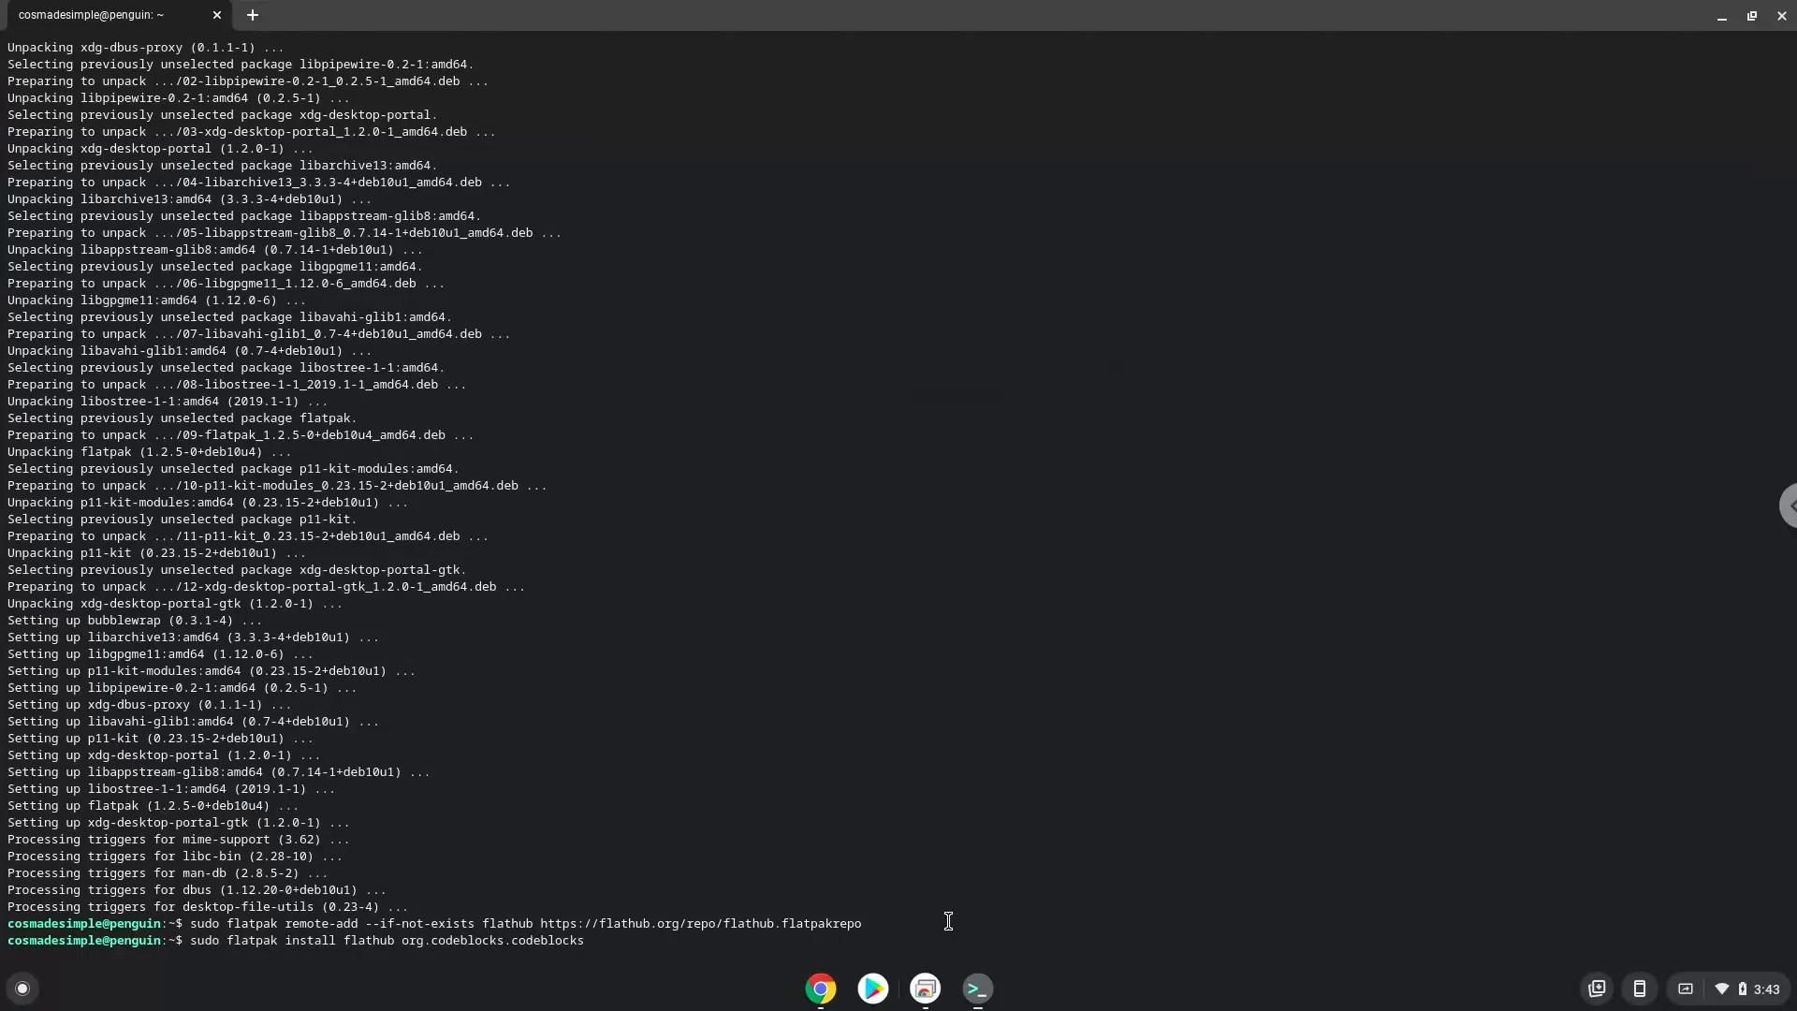
pyautogui.press('Return')
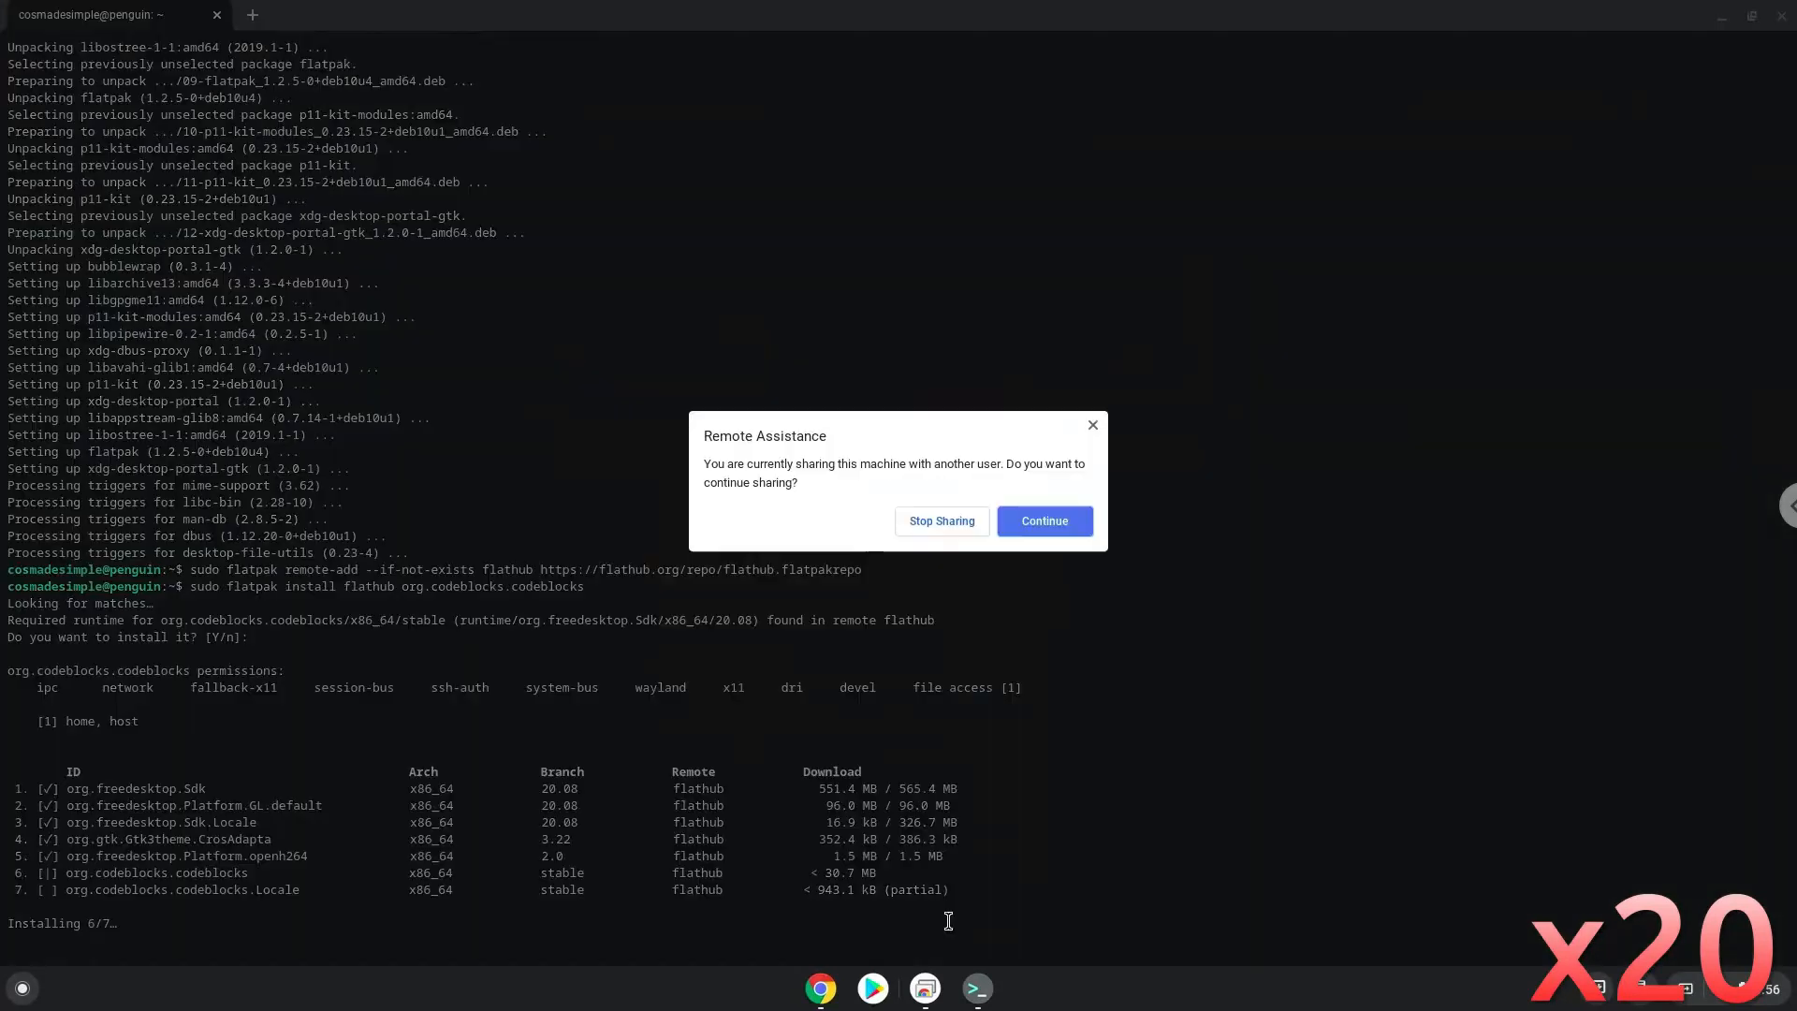
pyautogui.click(1043, 521)
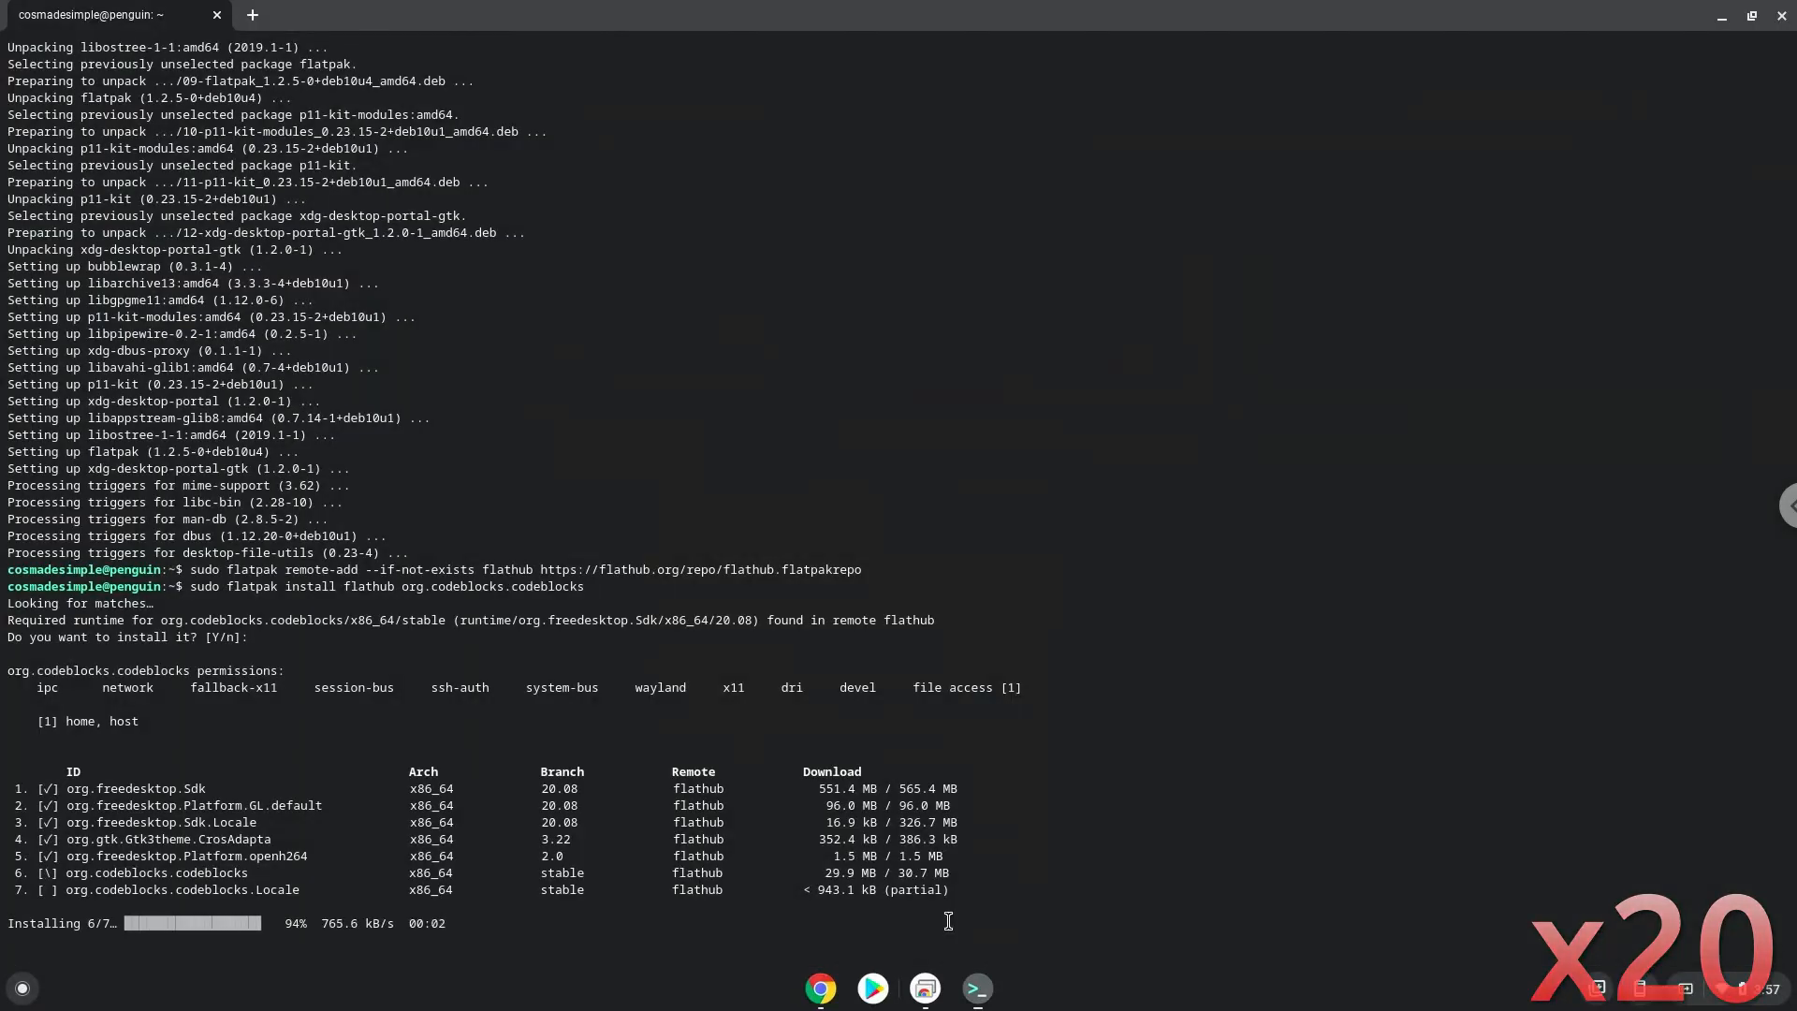